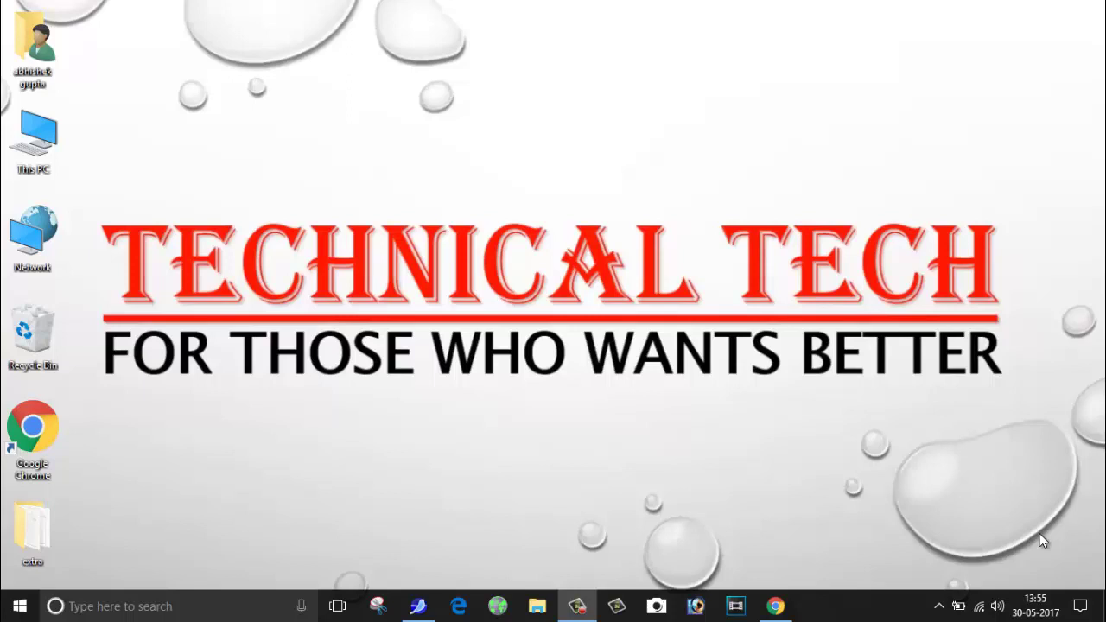
pyautogui.moveTo(626, 544)
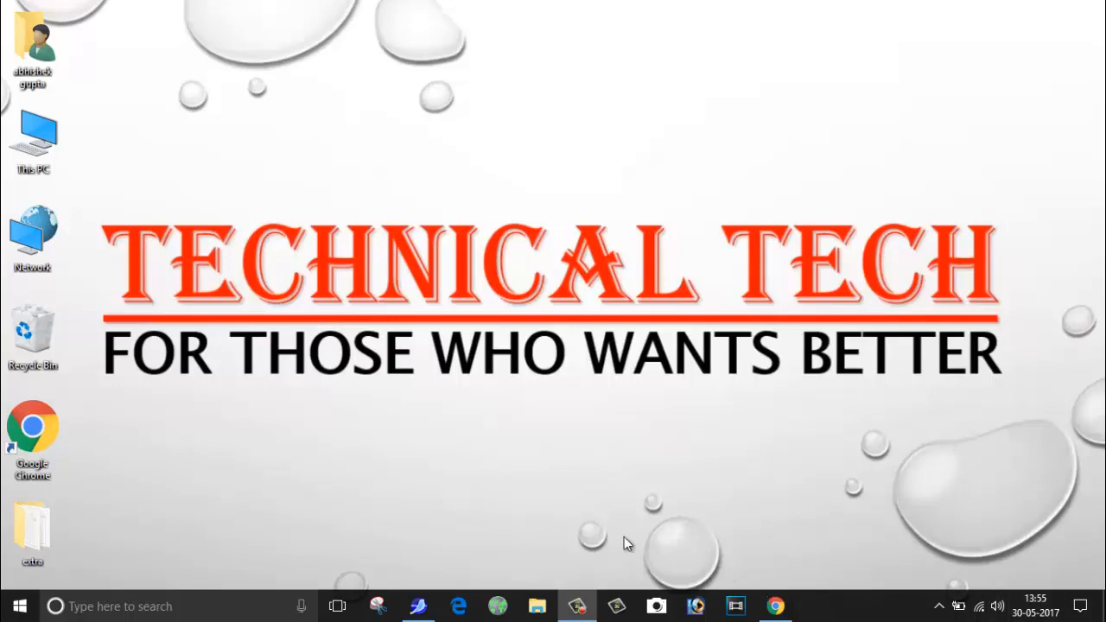
pyautogui.moveTo(774, 605)
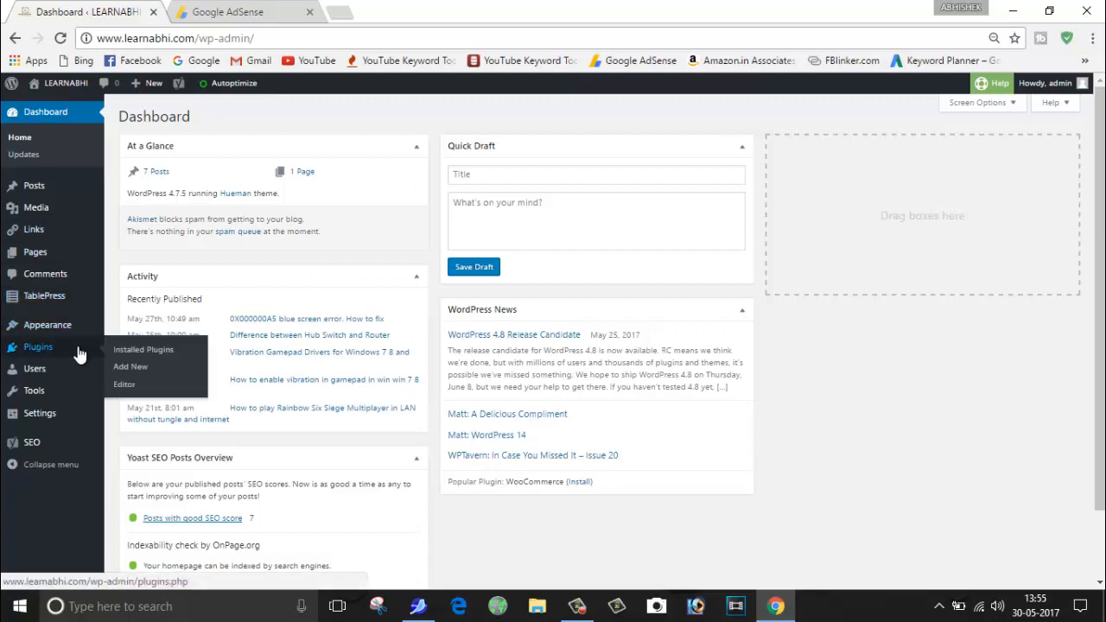
pyautogui.moveTo(144, 349)
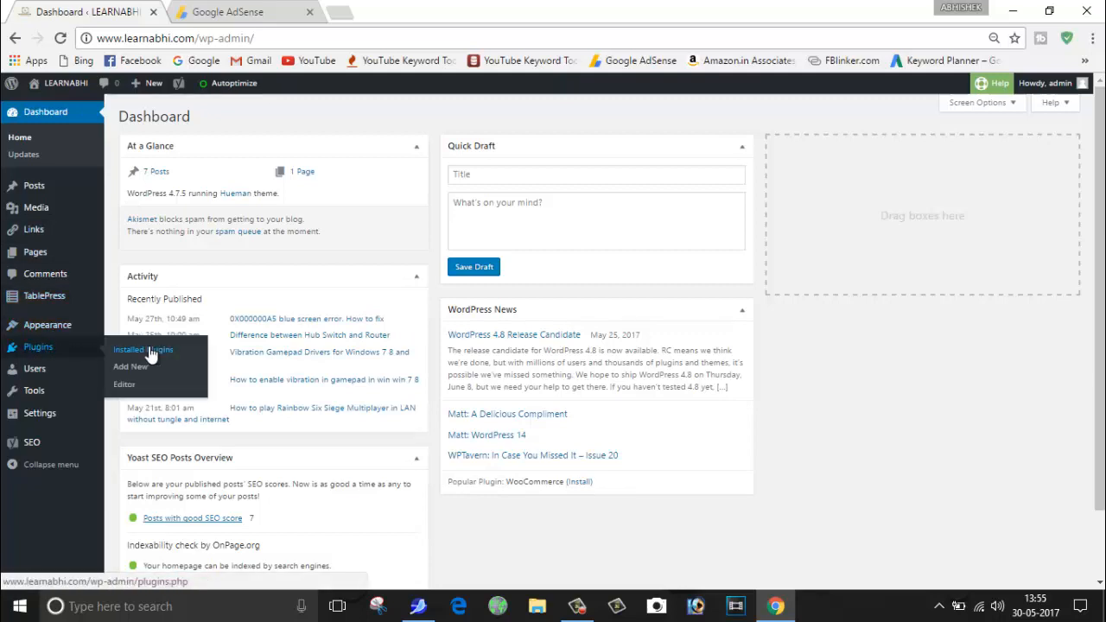
# Step: Search Add Plugins for 'ad inserter' and select the Ad Inserter result title
pyautogui.click(143, 349)
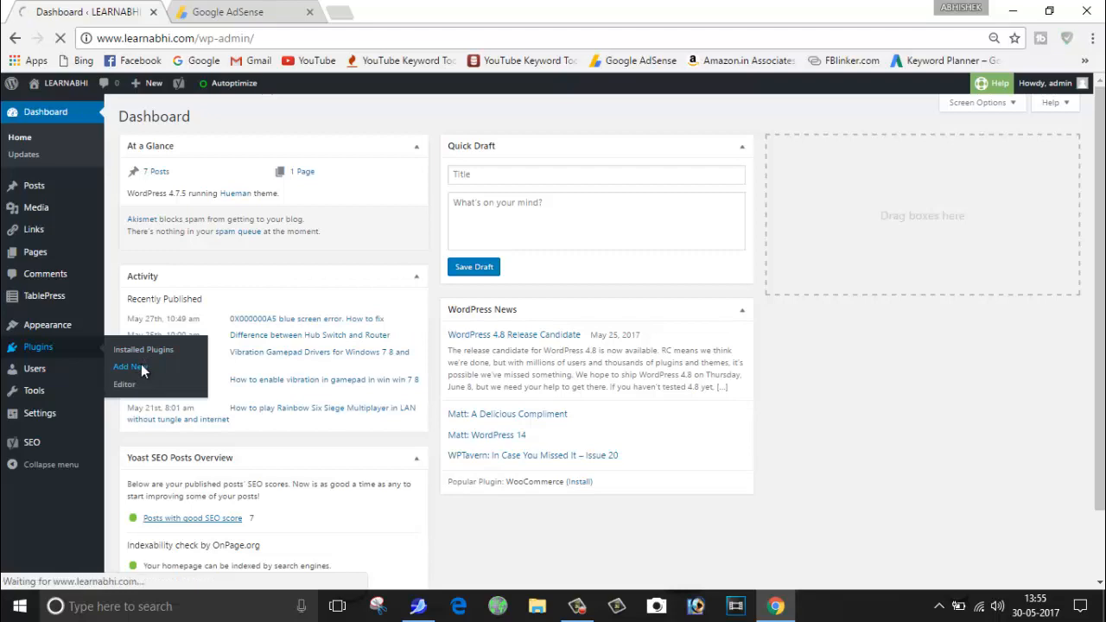
pyautogui.click(129, 366)
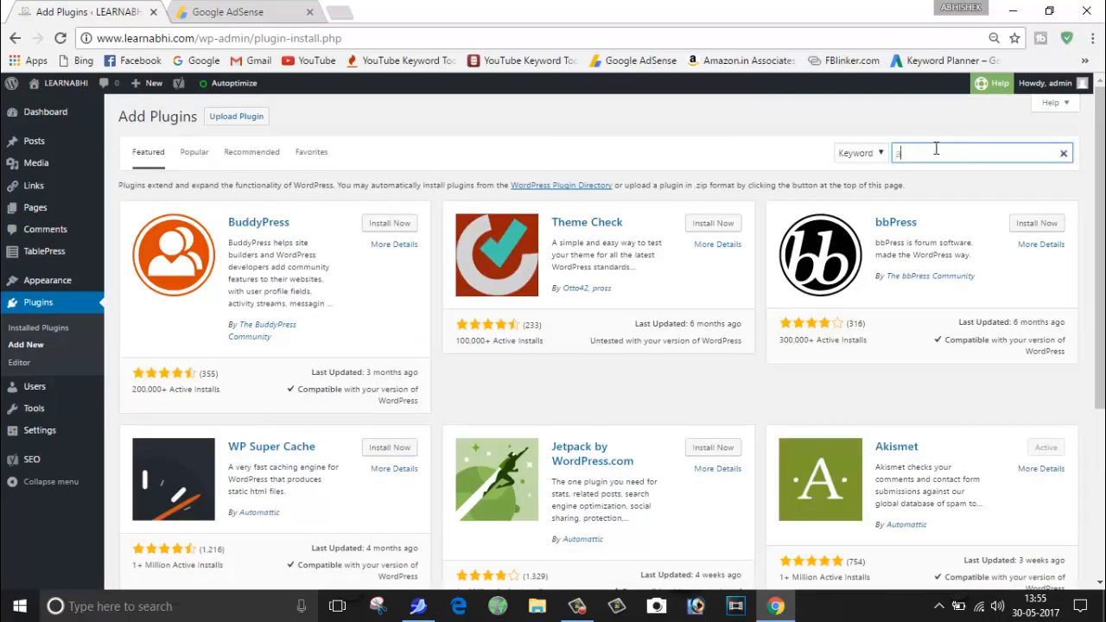
pyautogui.write('ad inserter')
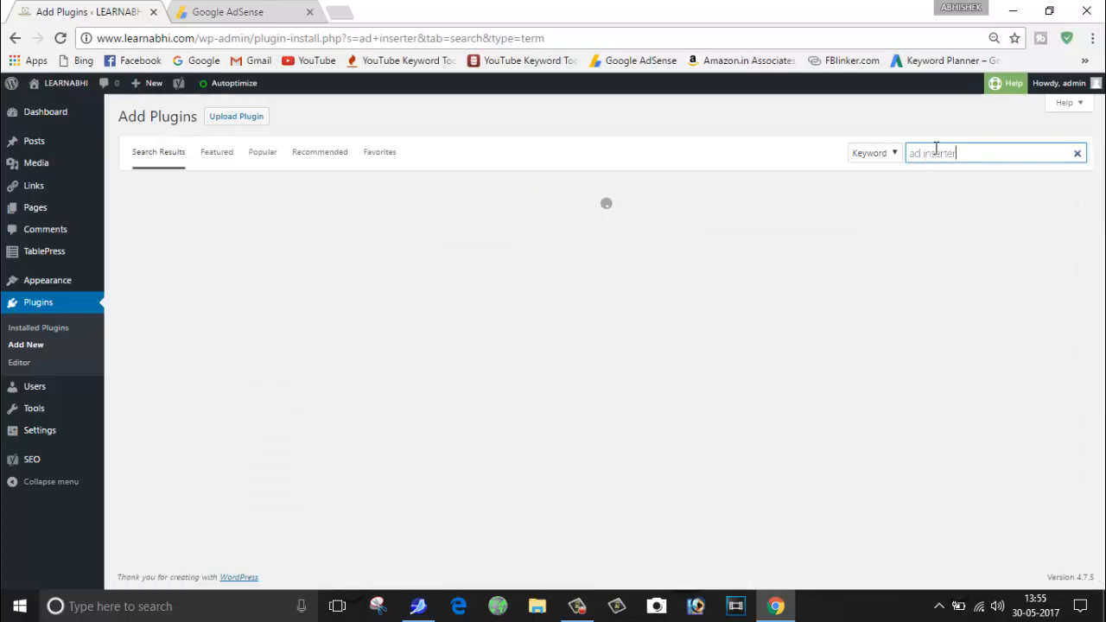
pyautogui.press('Return')
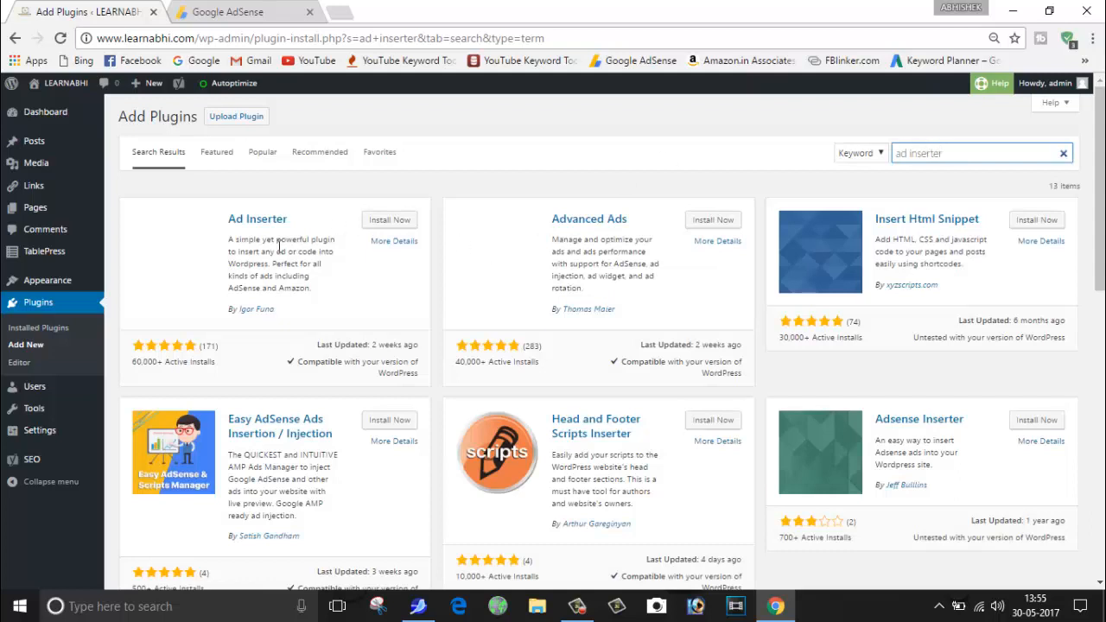
pyautogui.moveTo(256, 219)
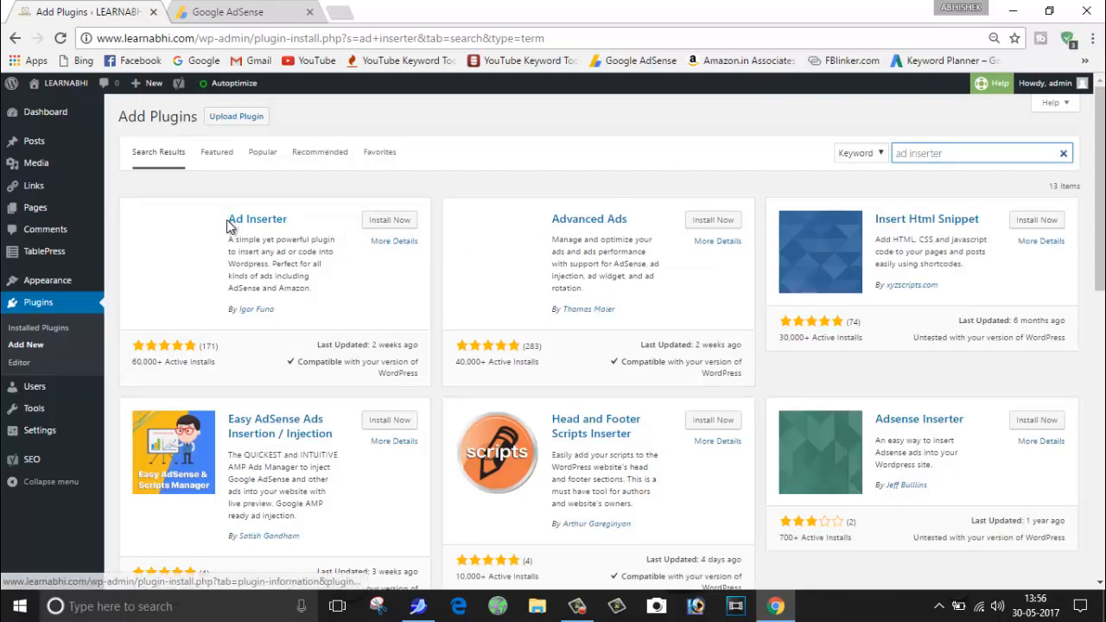
pyautogui.doubleClick(257, 218)
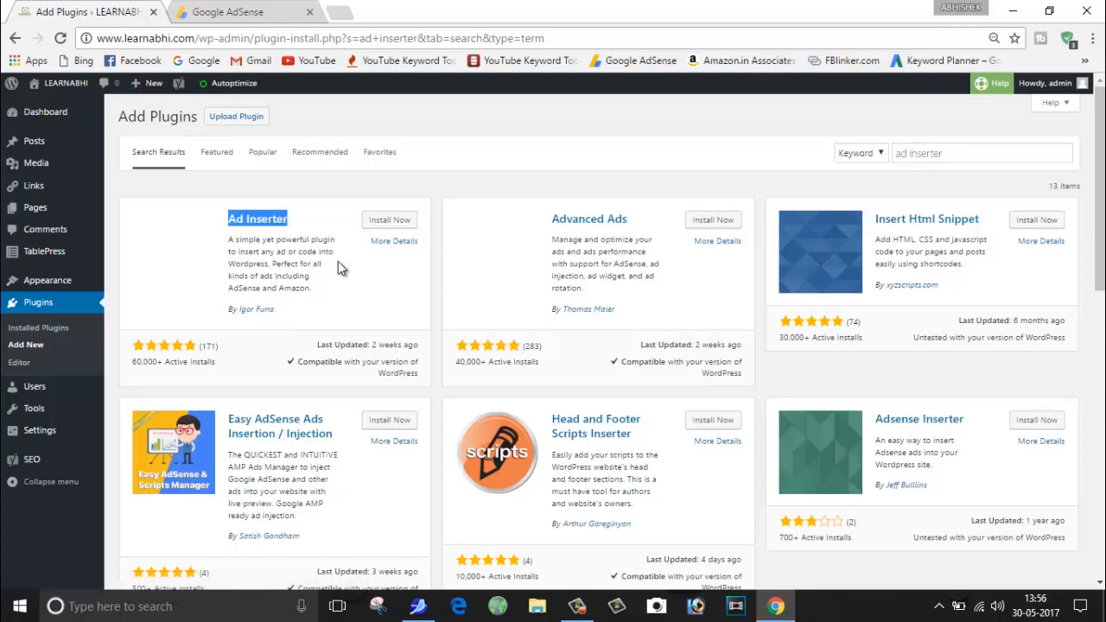
# Step: Install the Ad Inserter plugin with Install Now, then activate it
pyautogui.click(389, 220)
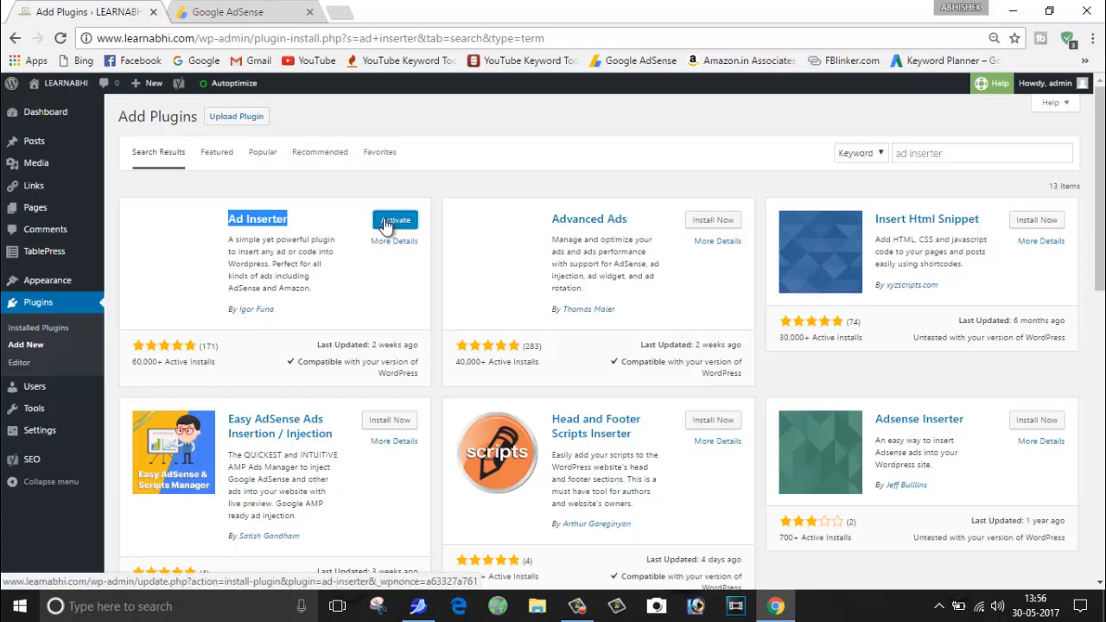
pyautogui.moveTo(296, 227)
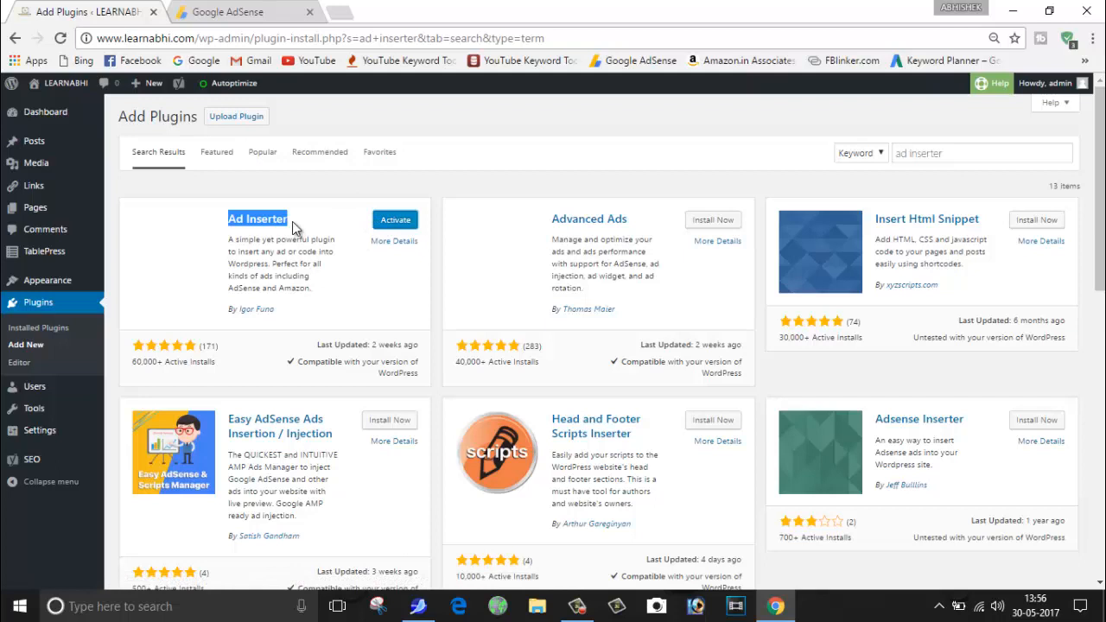
pyautogui.click(394, 218)
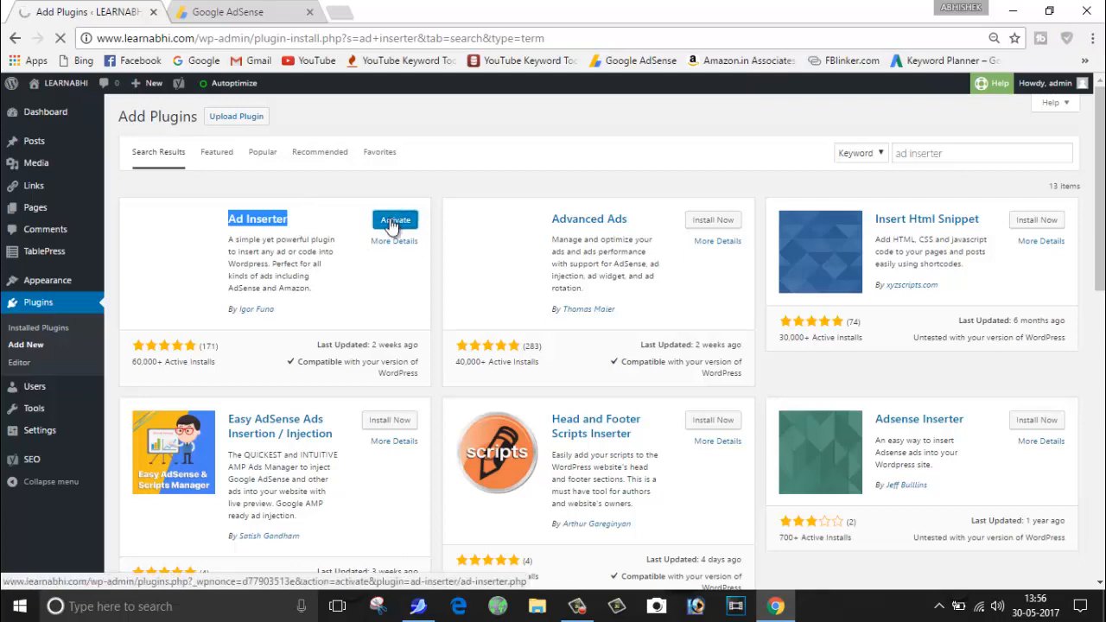
pyautogui.click(394, 220)
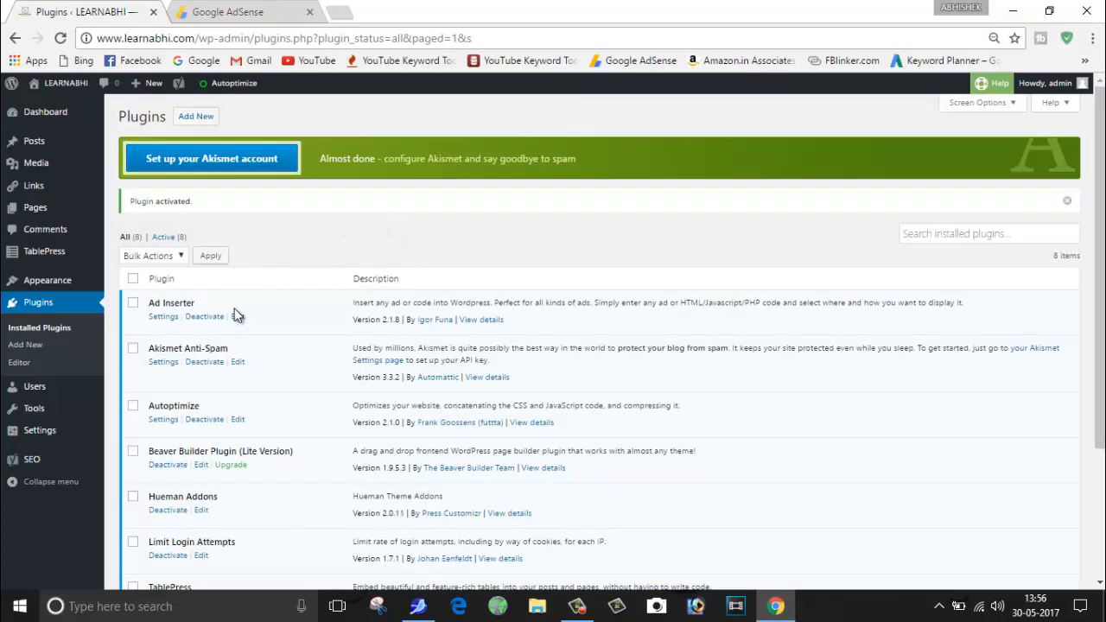
pyautogui.moveTo(268, 324)
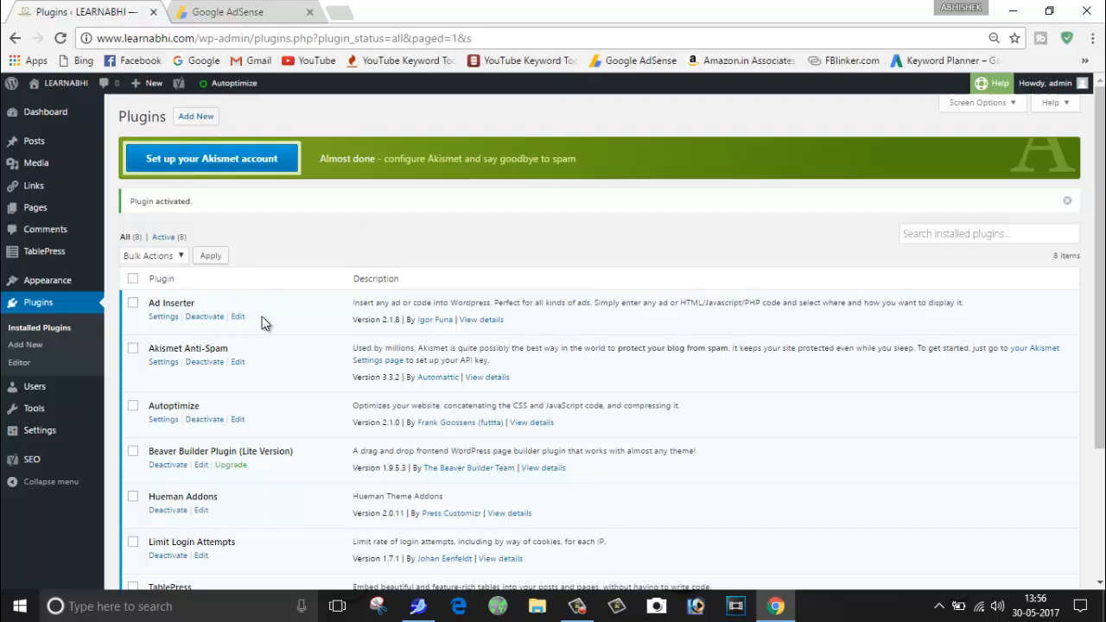
pyautogui.moveTo(163, 316)
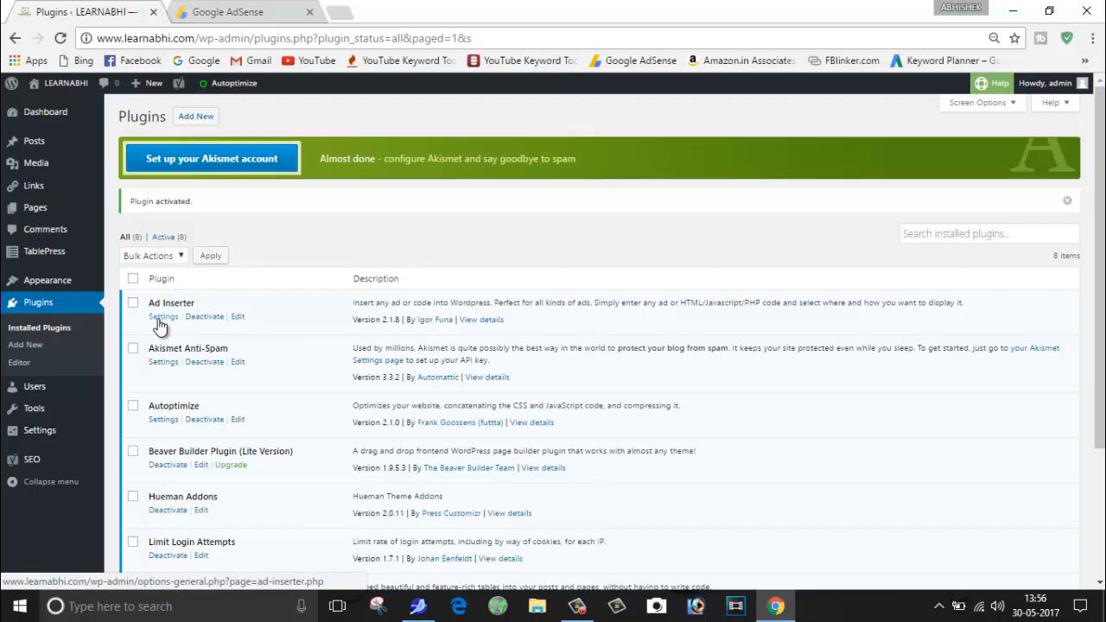
# Step: Open Ad Inserter's Settings from the installed plugins list
pyautogui.click(162, 316)
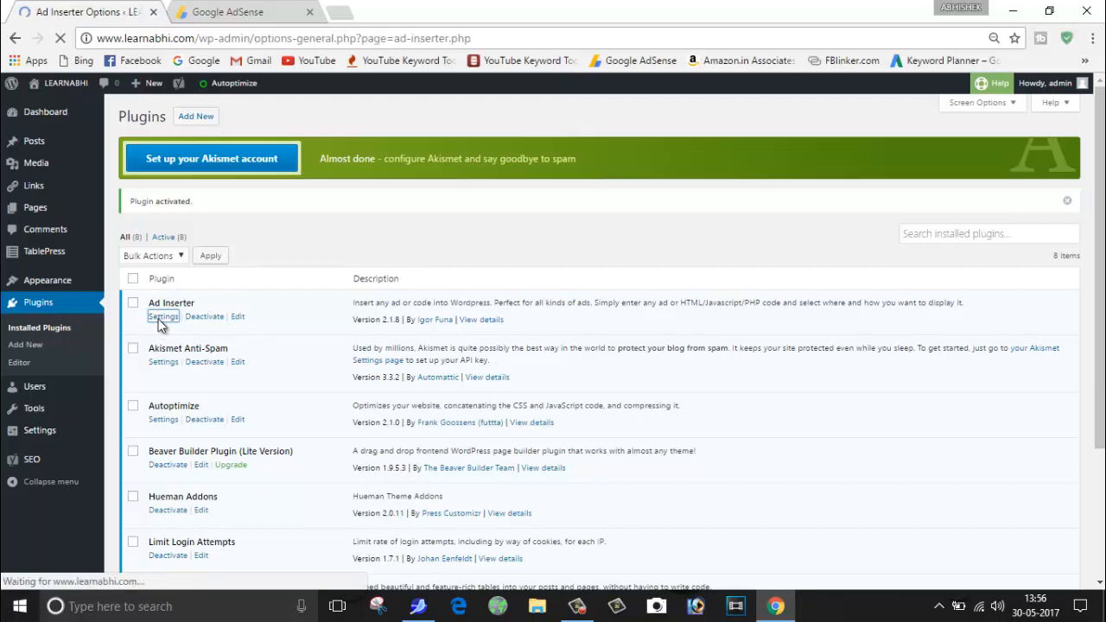
pyautogui.click(163, 317)
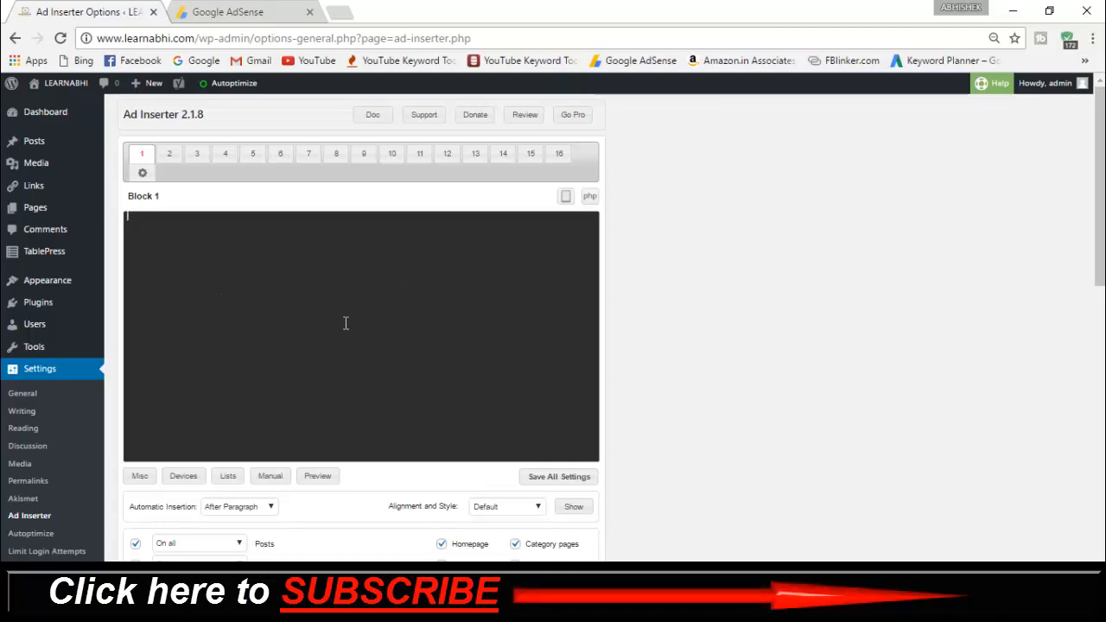
pyautogui.moveTo(228, 11)
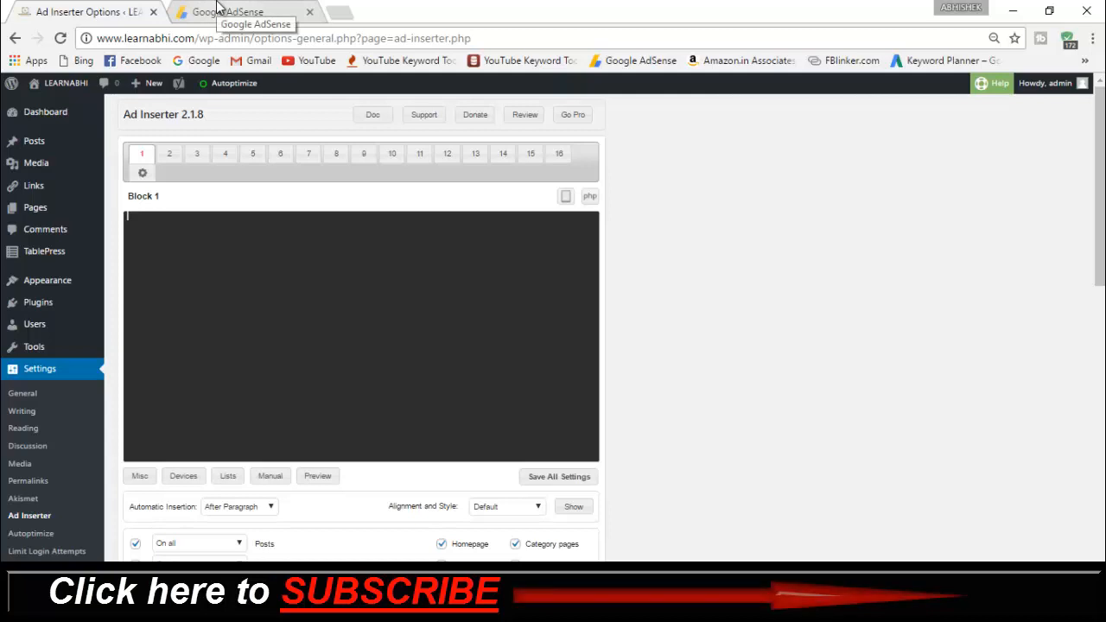
# Step: In the AdSense tab, start a new ad unit from My ads
pyautogui.click(229, 12)
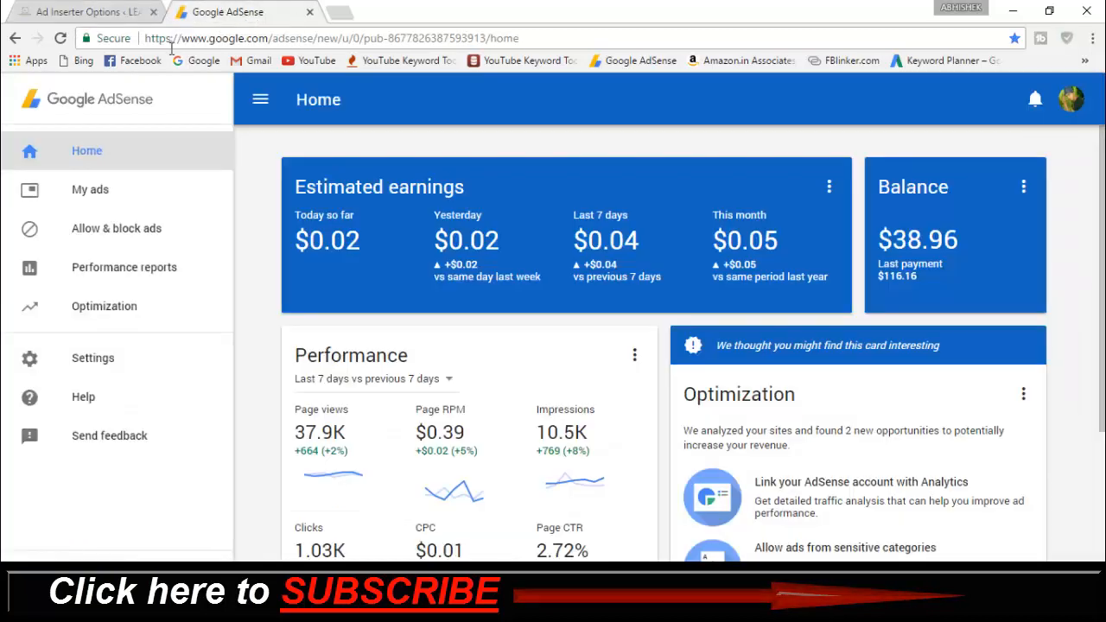
pyautogui.click(89, 189)
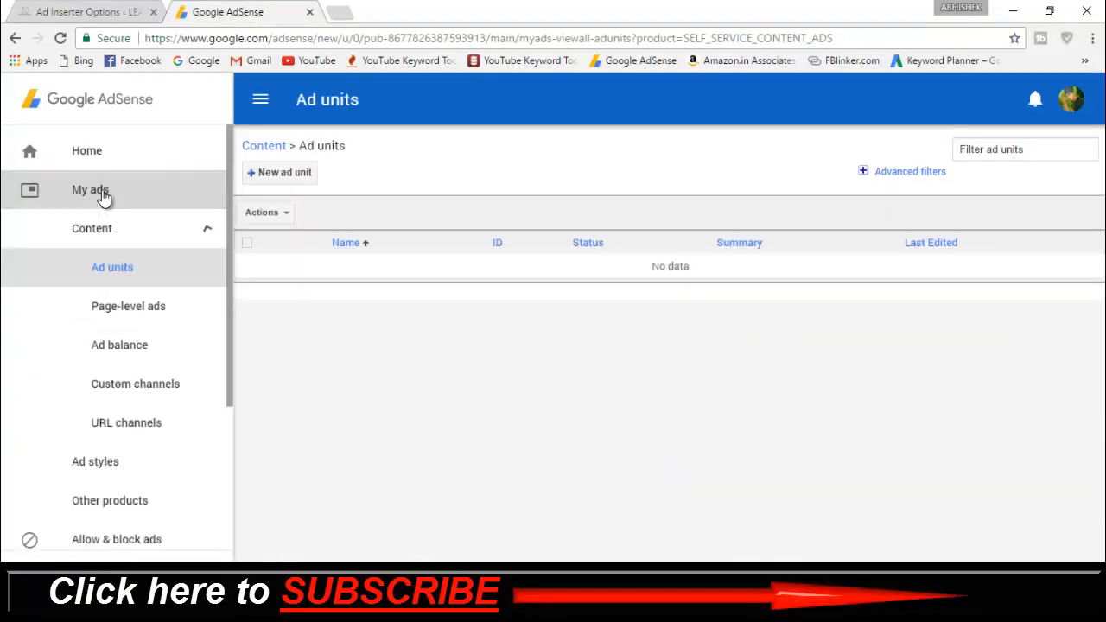
pyautogui.moveTo(285, 172)
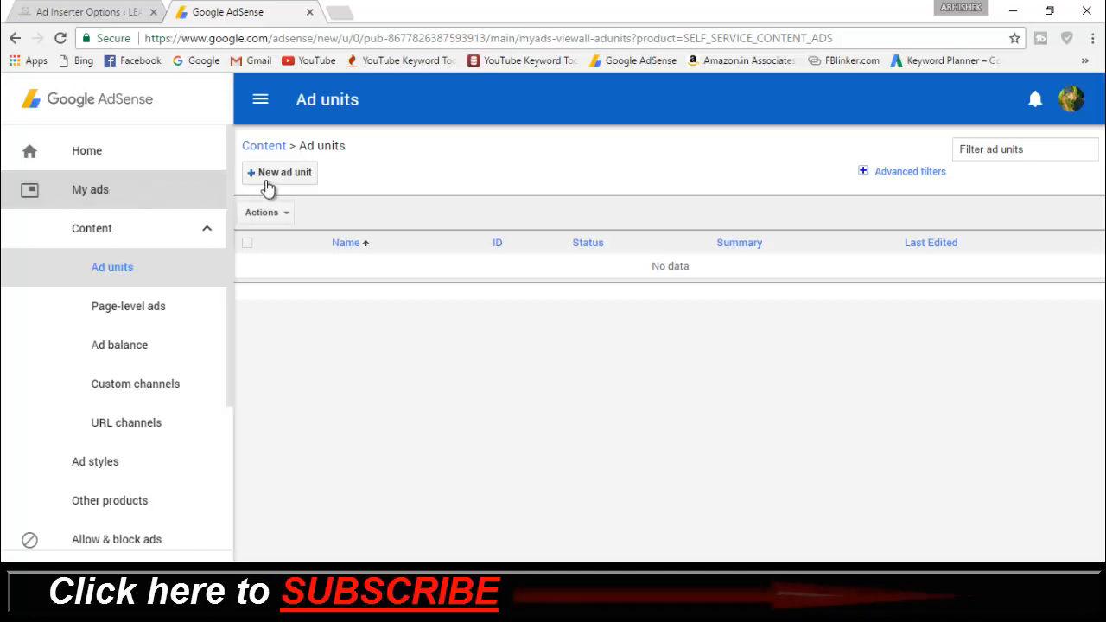
pyautogui.click(279, 172)
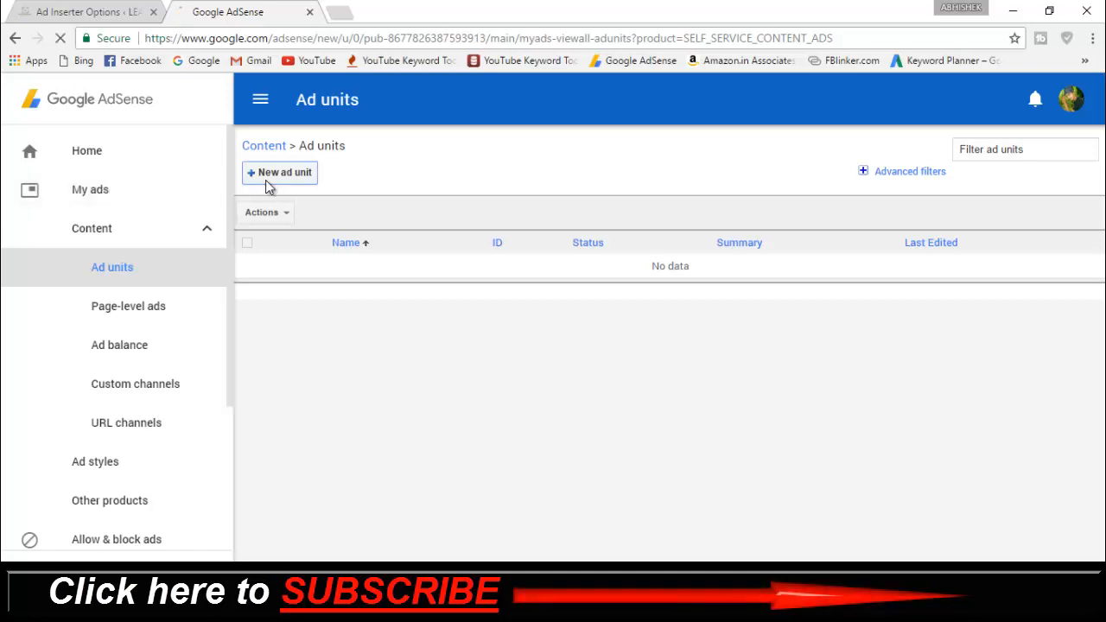
pyautogui.click(279, 172)
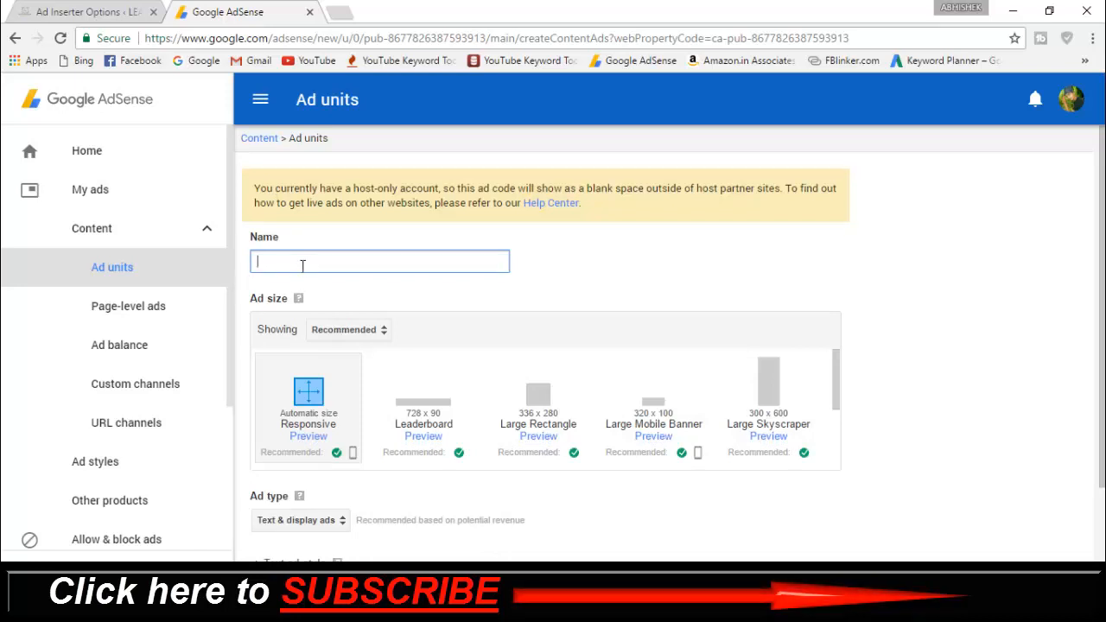
# Step: Name the ad unit 'center blog ads' and keep Text & display ads as its type
pyautogui.write('cen')
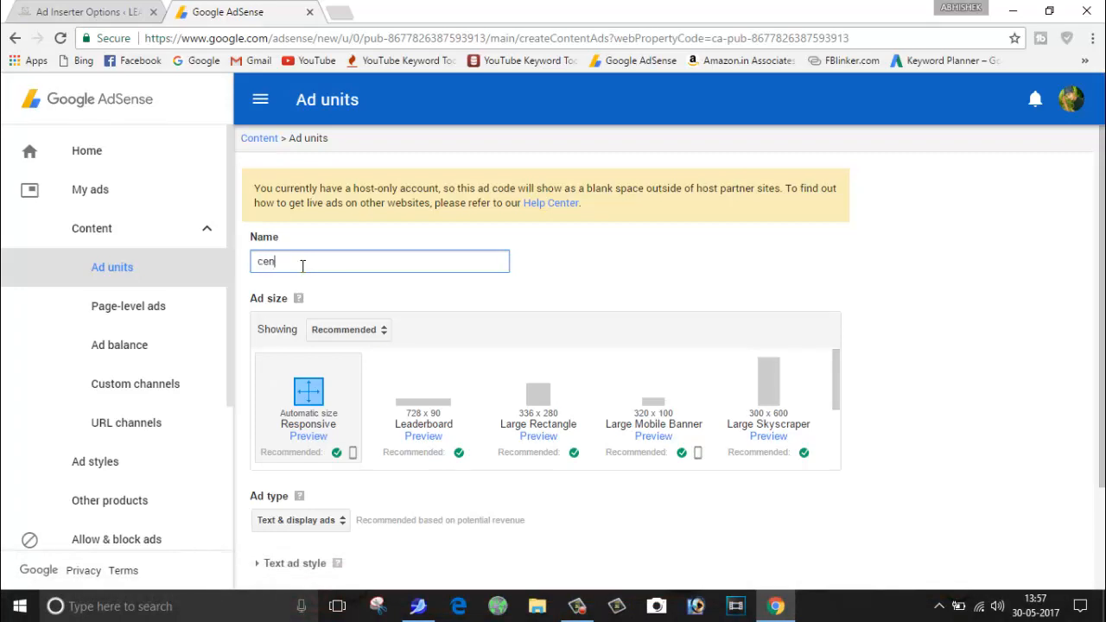
pyautogui.write('ter blo')
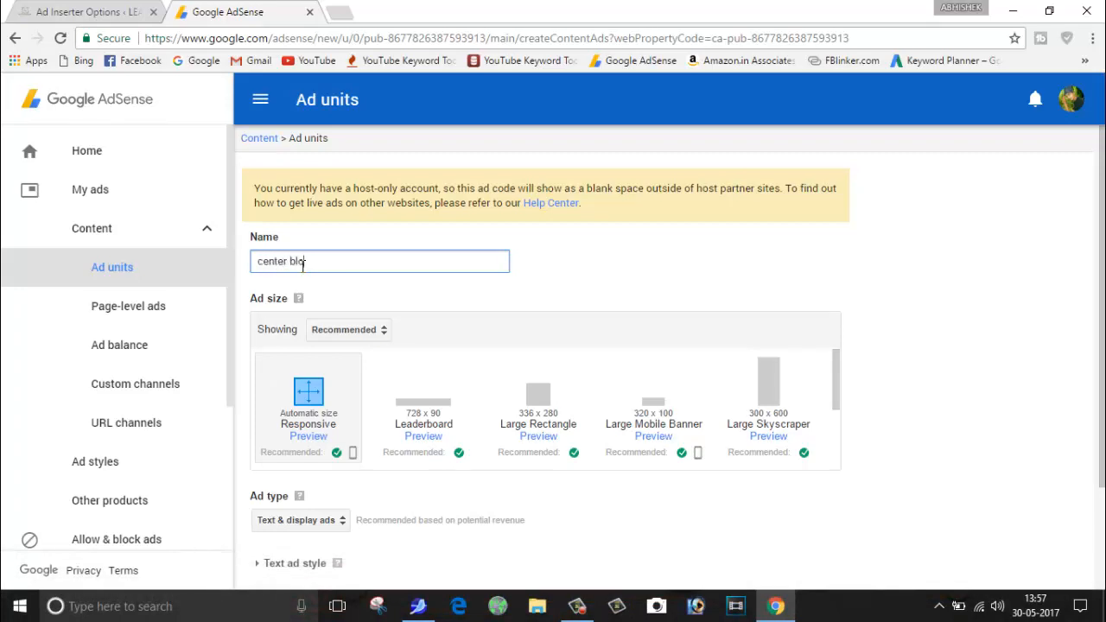
pyautogui.write('g ads')
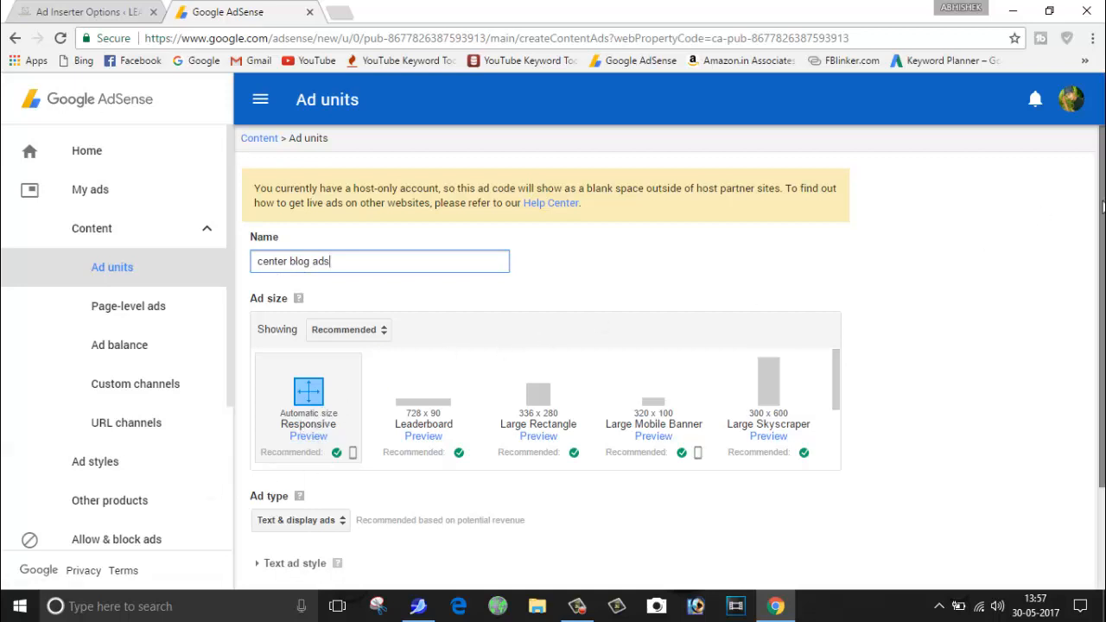
pyautogui.scroll(-3)
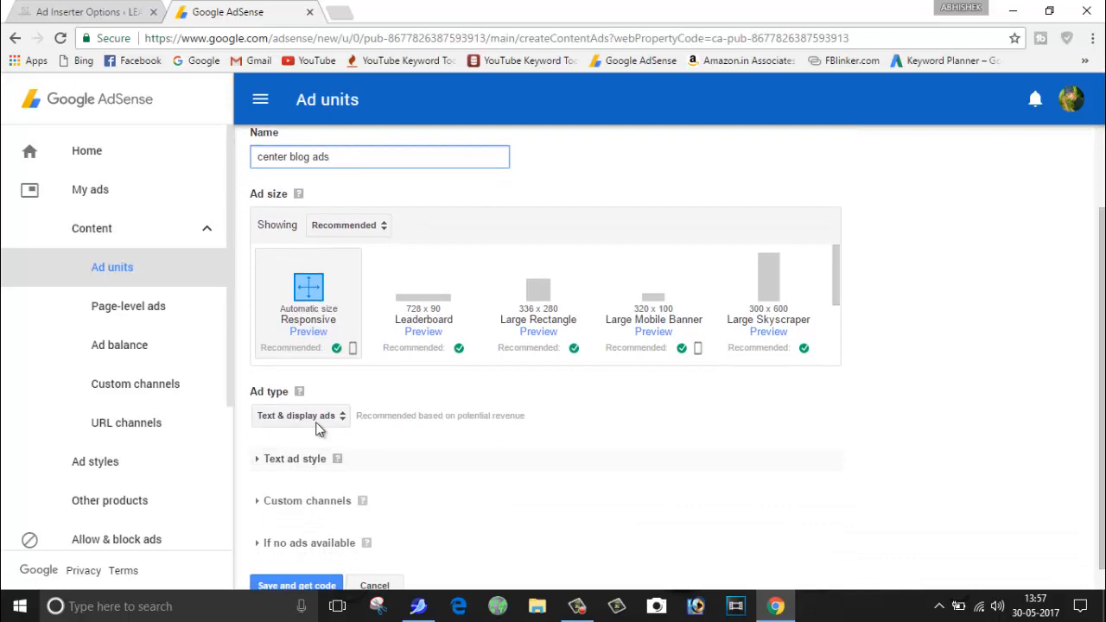
pyautogui.click(300, 415)
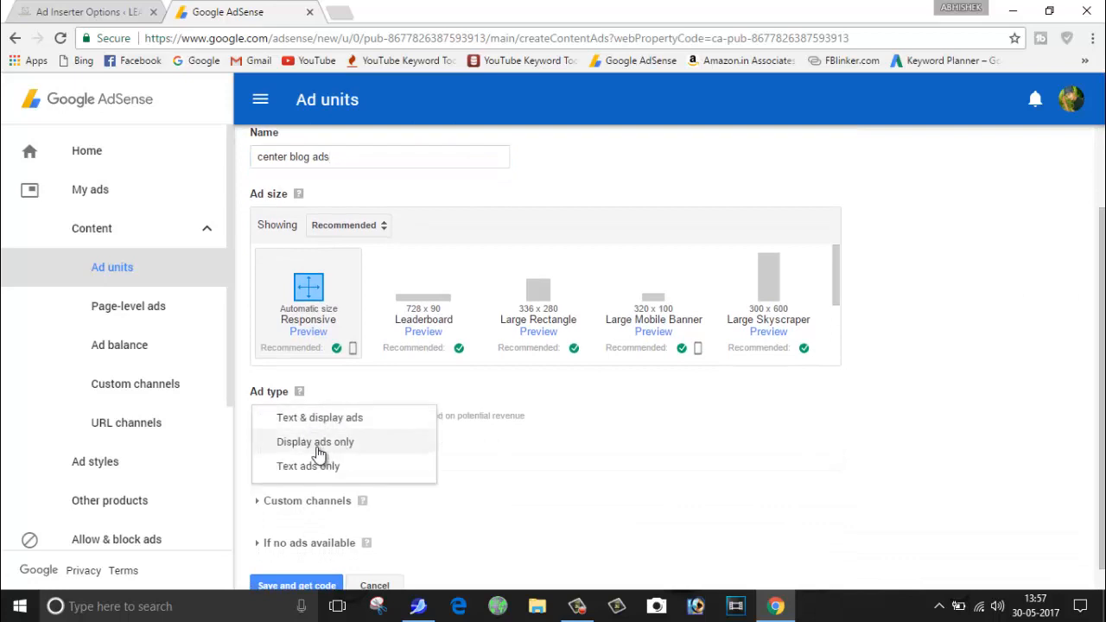
pyautogui.moveTo(318, 417)
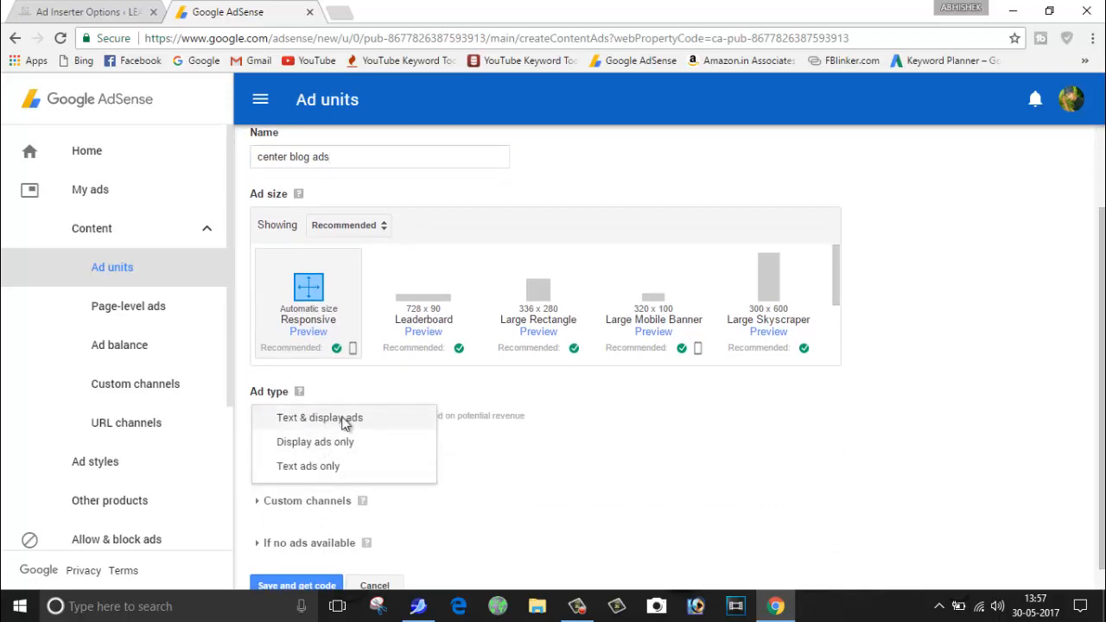
pyautogui.click(319, 417)
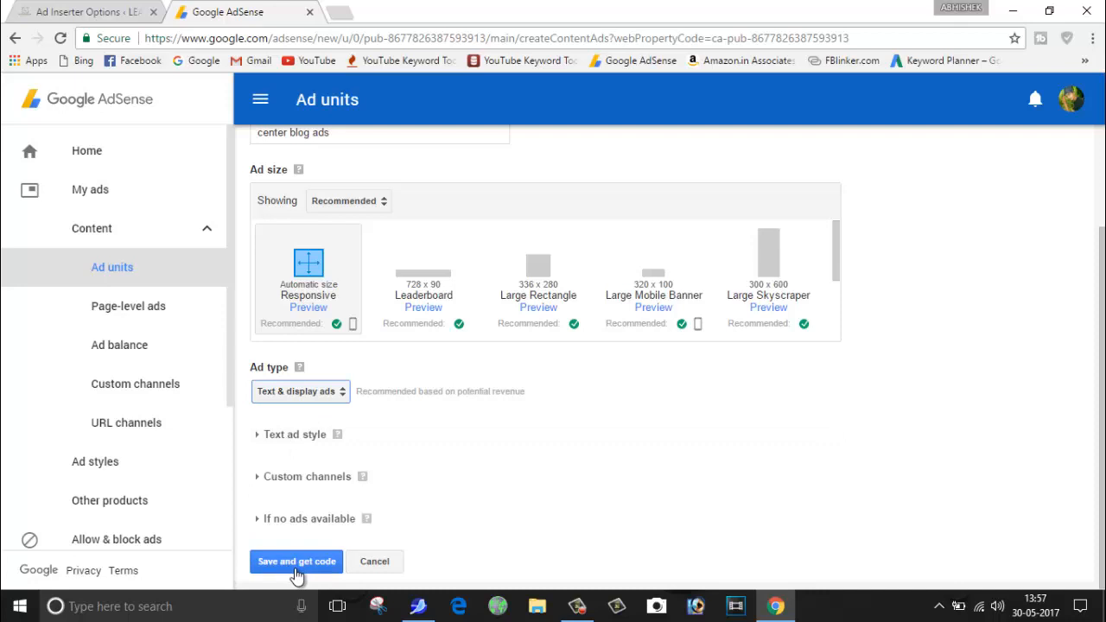
# Step: Save the unit, get its code, close the code window and return to Ad Inserter
pyautogui.click(295, 561)
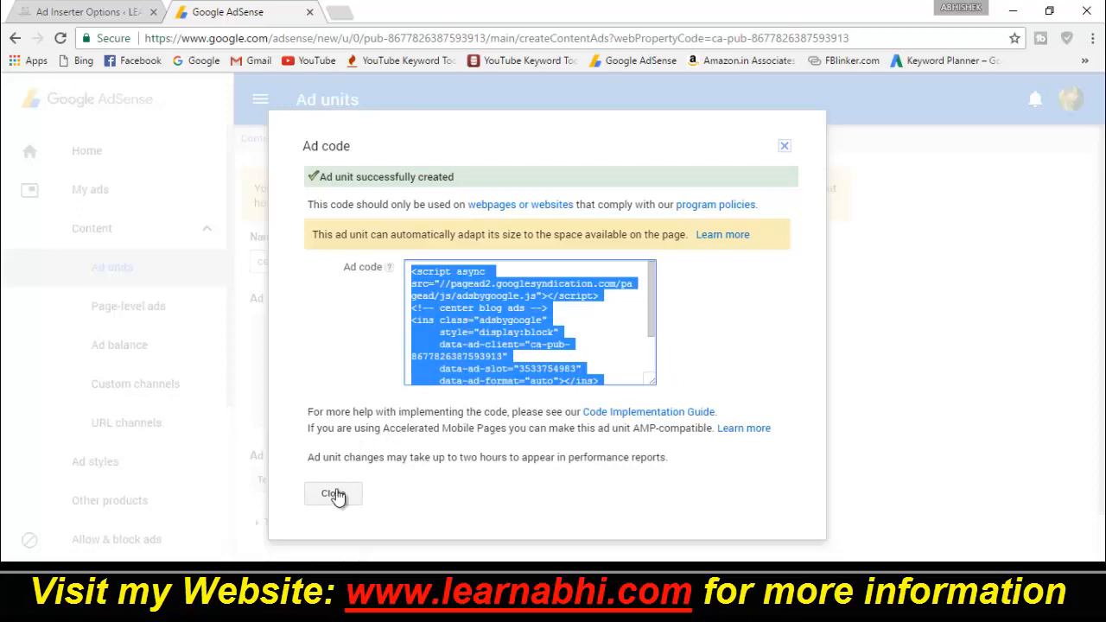
pyautogui.click(332, 493)
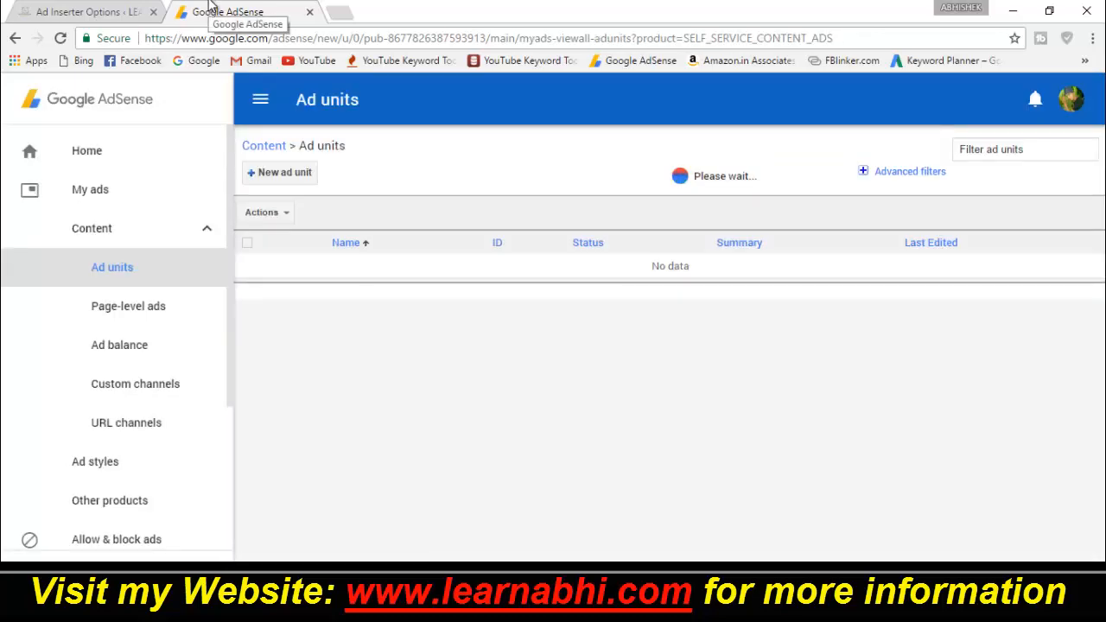
pyautogui.click(82, 11)
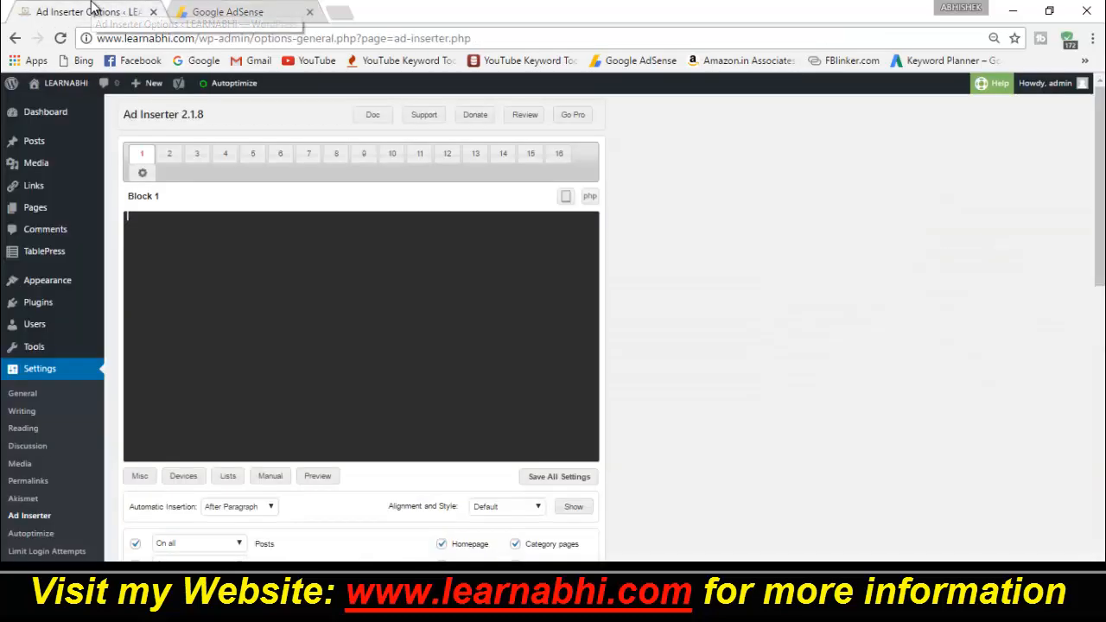
# Step: Paste the 'center blog ads' code into Block 1 and scroll to its insertion settings
pyautogui.rightClick(251, 293)
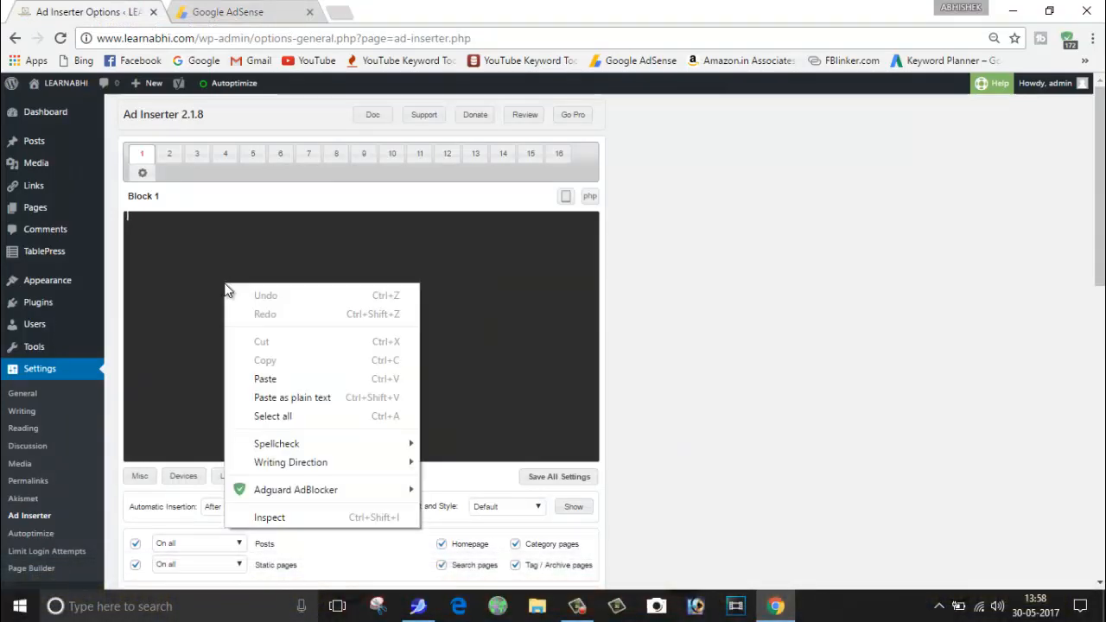
pyautogui.click(264, 379)
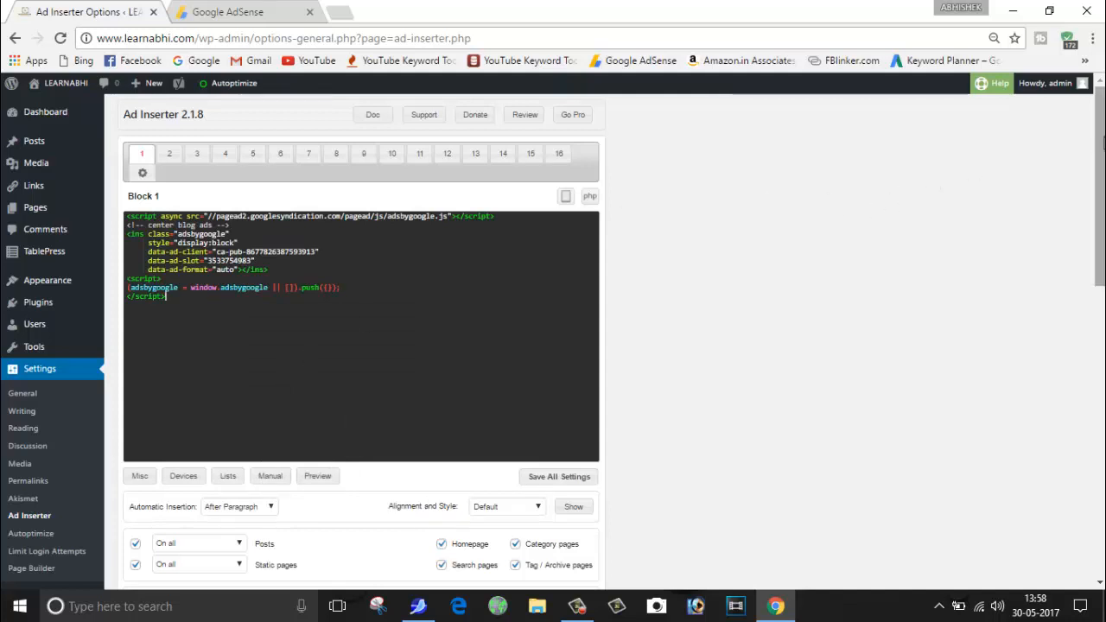
pyautogui.scroll(-3)
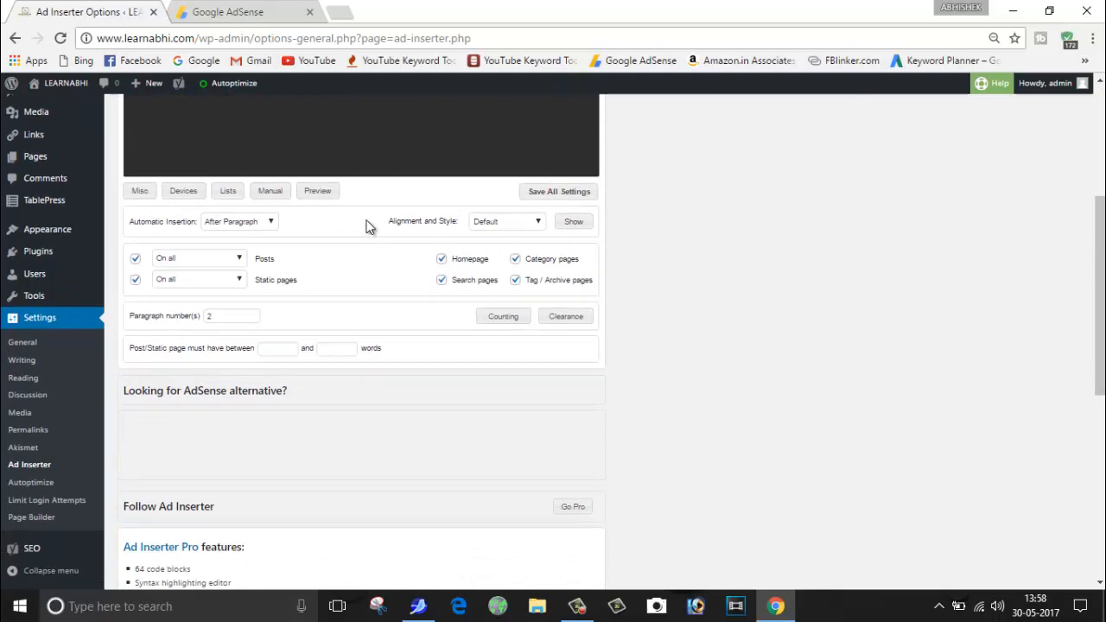
pyautogui.moveTo(197, 276)
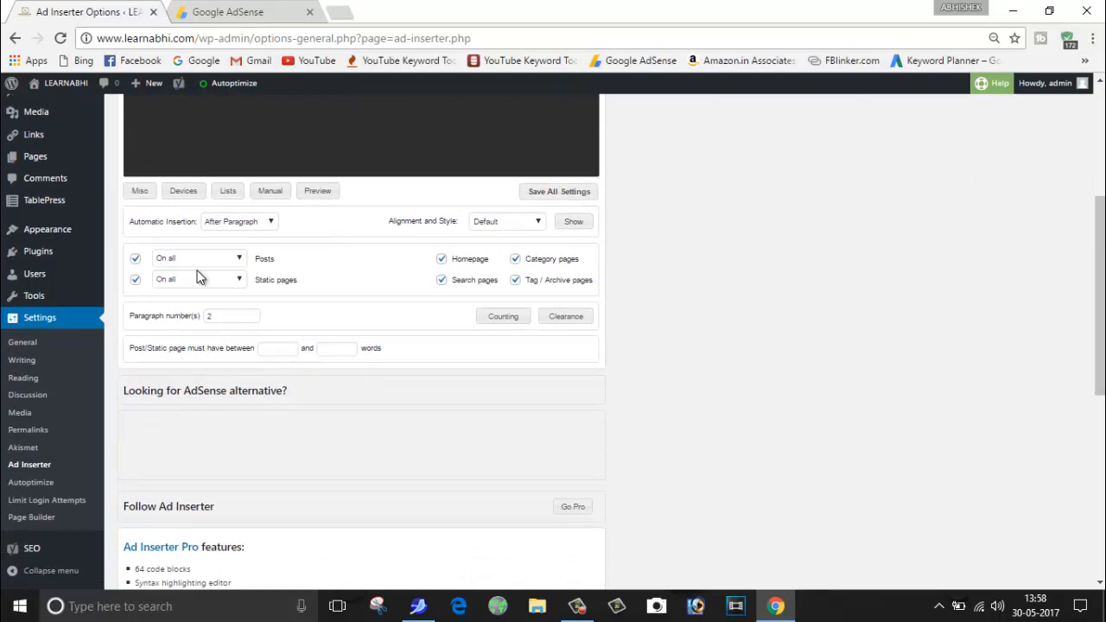
pyautogui.moveTo(269, 275)
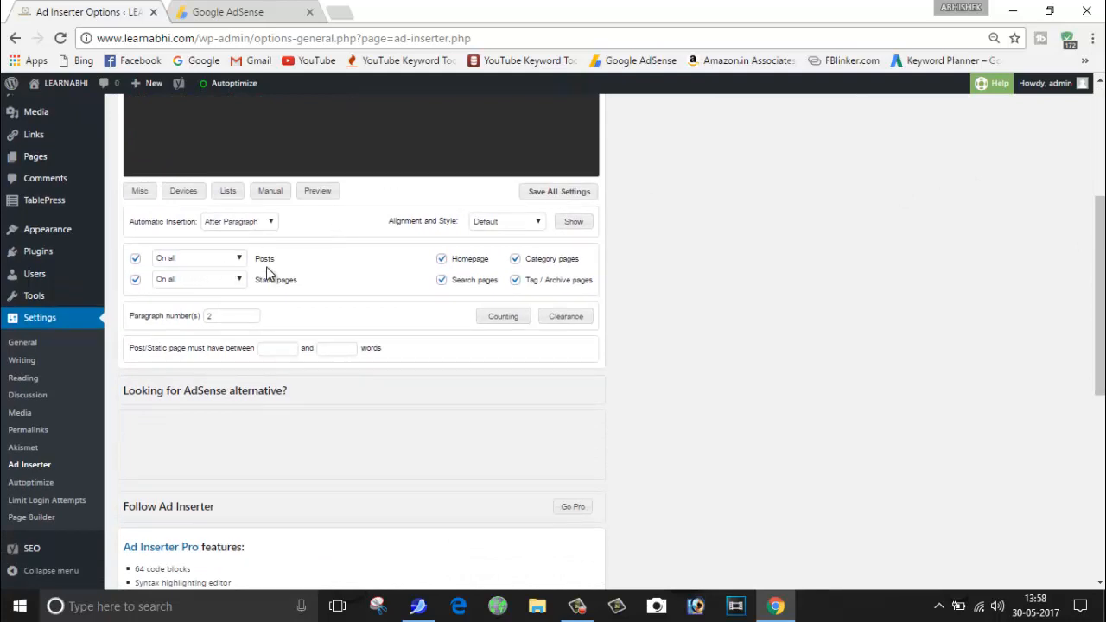
pyautogui.moveTo(310, 290)
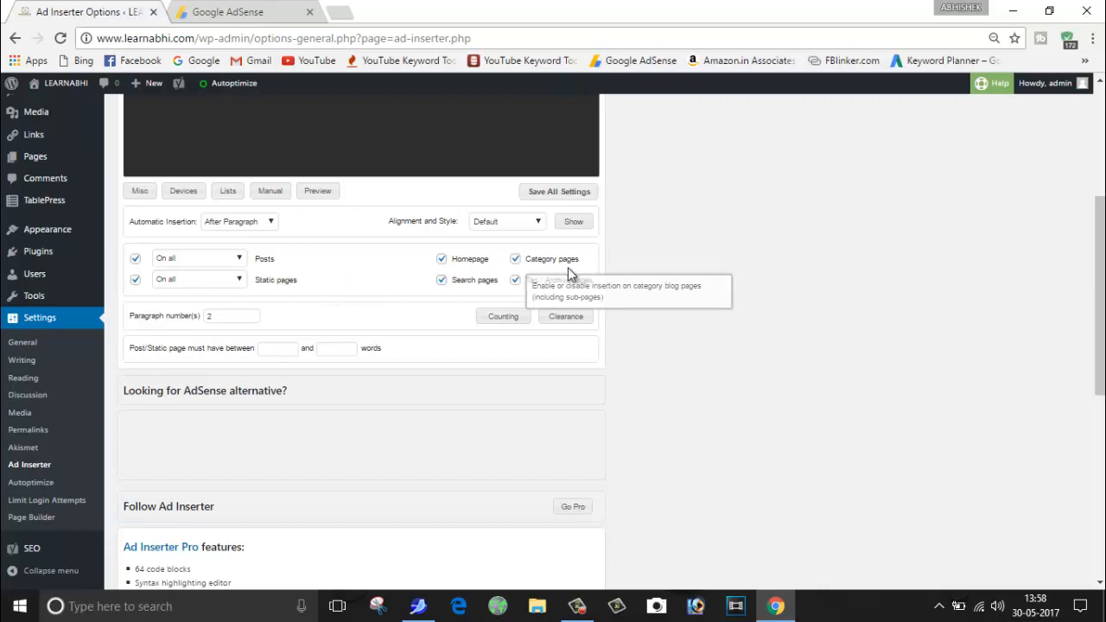
pyautogui.moveTo(504, 292)
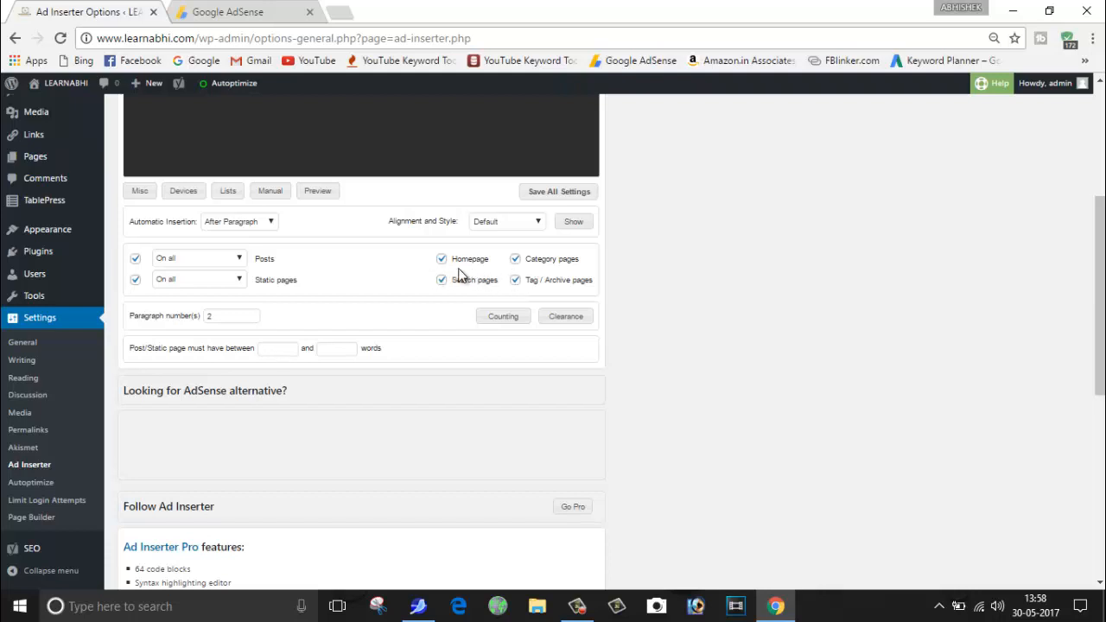
pyautogui.moveTo(186, 233)
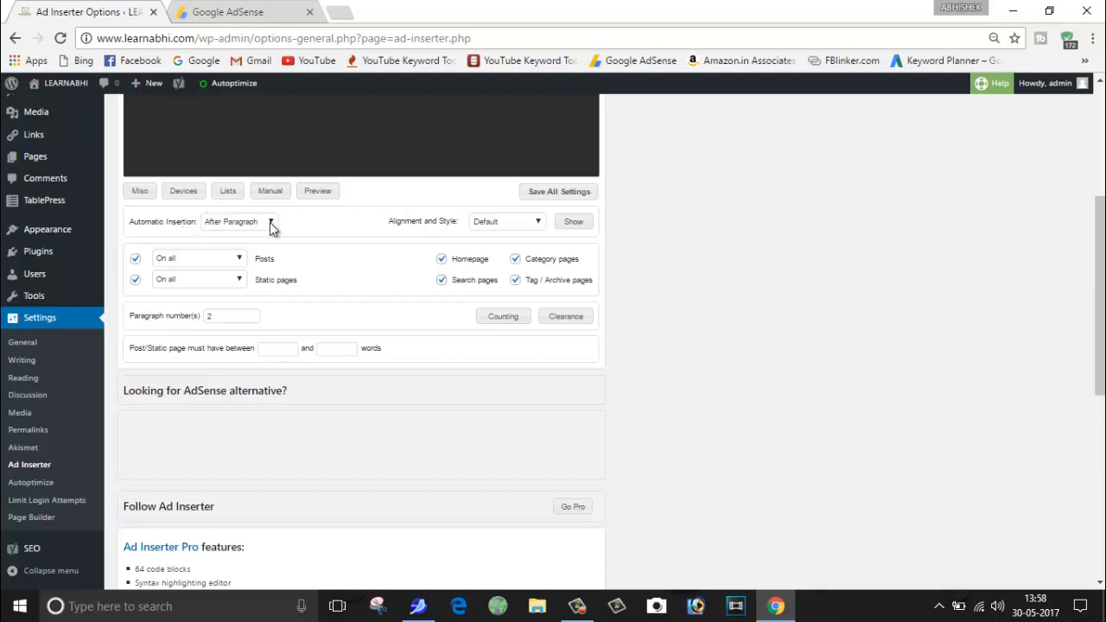
# Step: Set Block 1's Automatic Insertion dropdown to After Paragraph
pyautogui.click(239, 221)
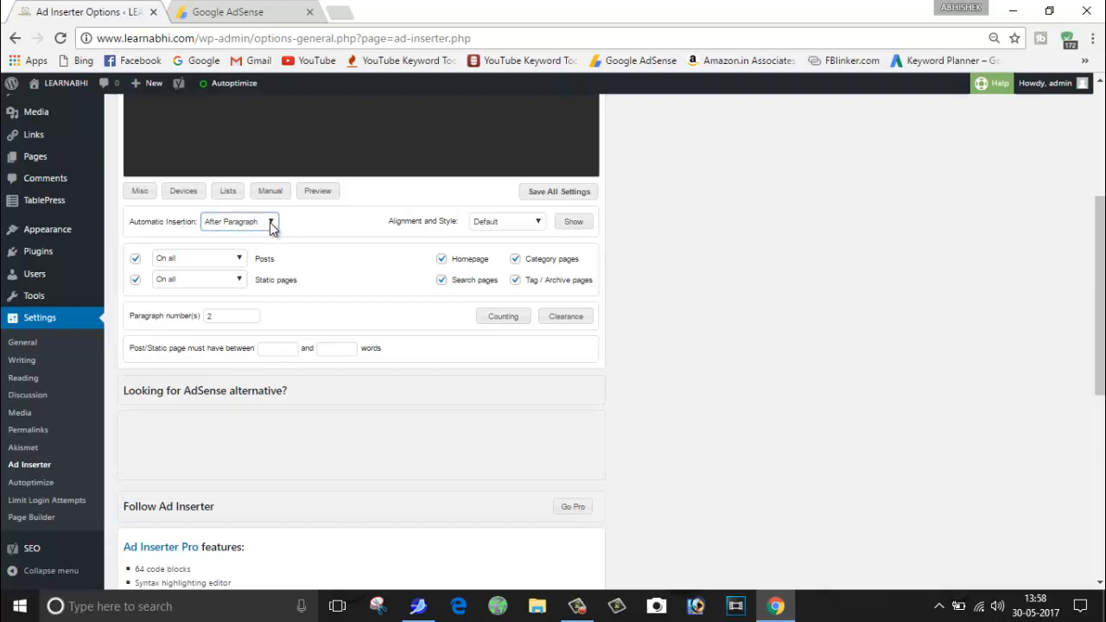
pyautogui.click(239, 221)
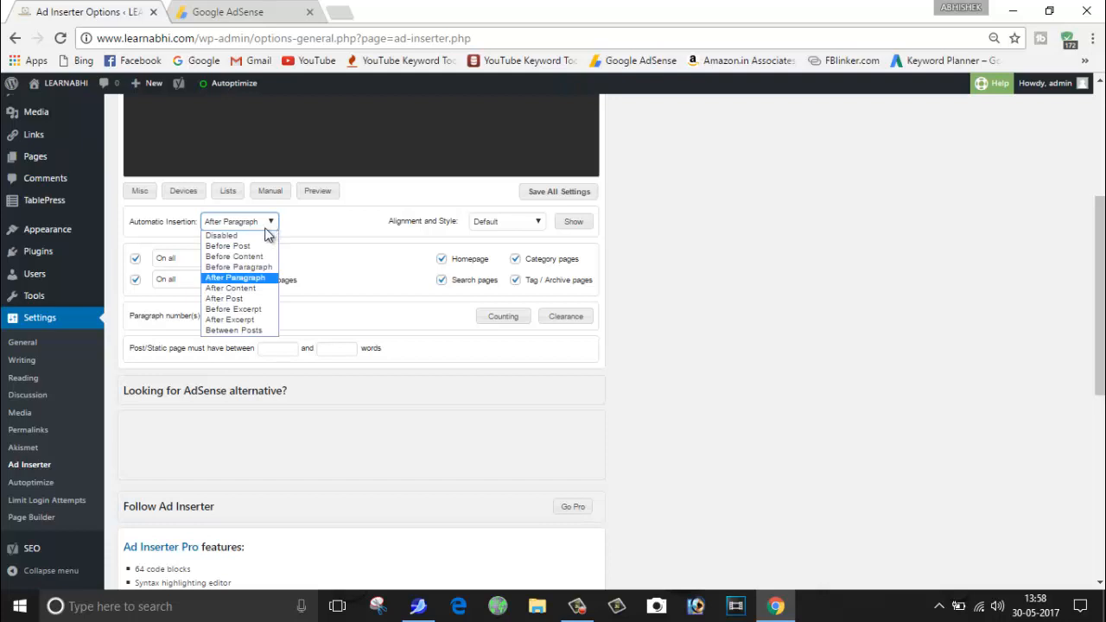
pyautogui.moveTo(260, 248)
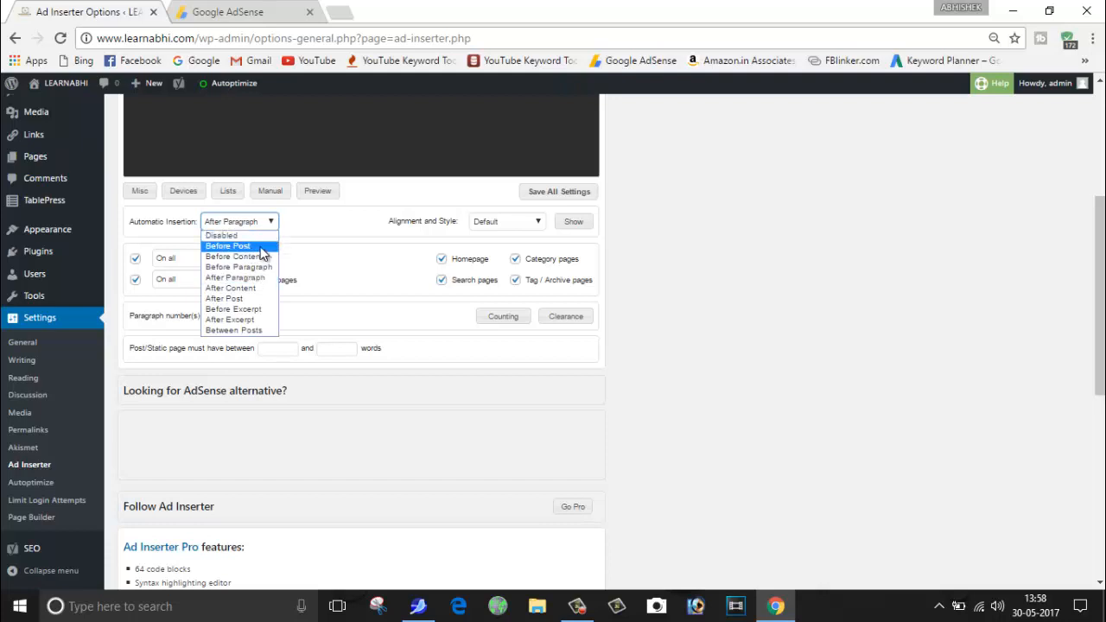
pyautogui.moveTo(259, 257)
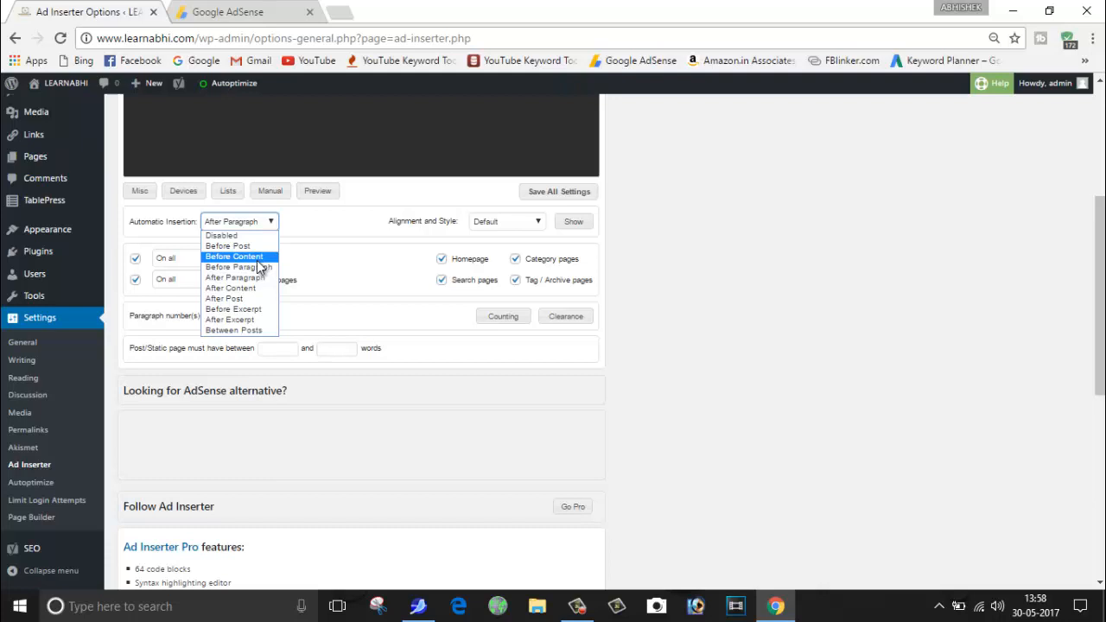
pyautogui.moveTo(250, 287)
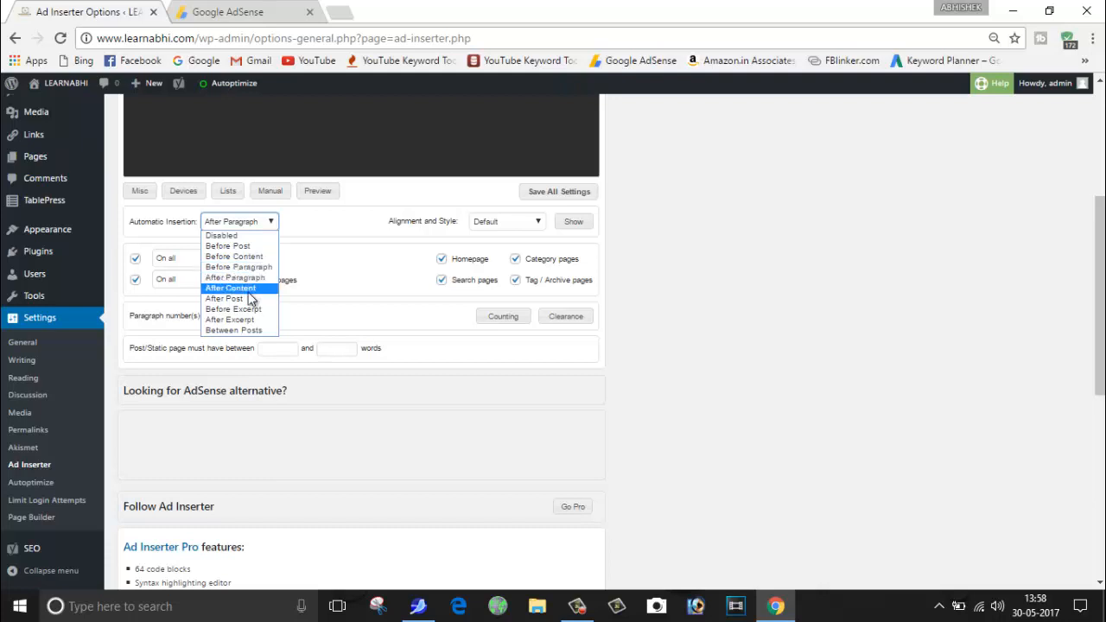
pyautogui.moveTo(234, 308)
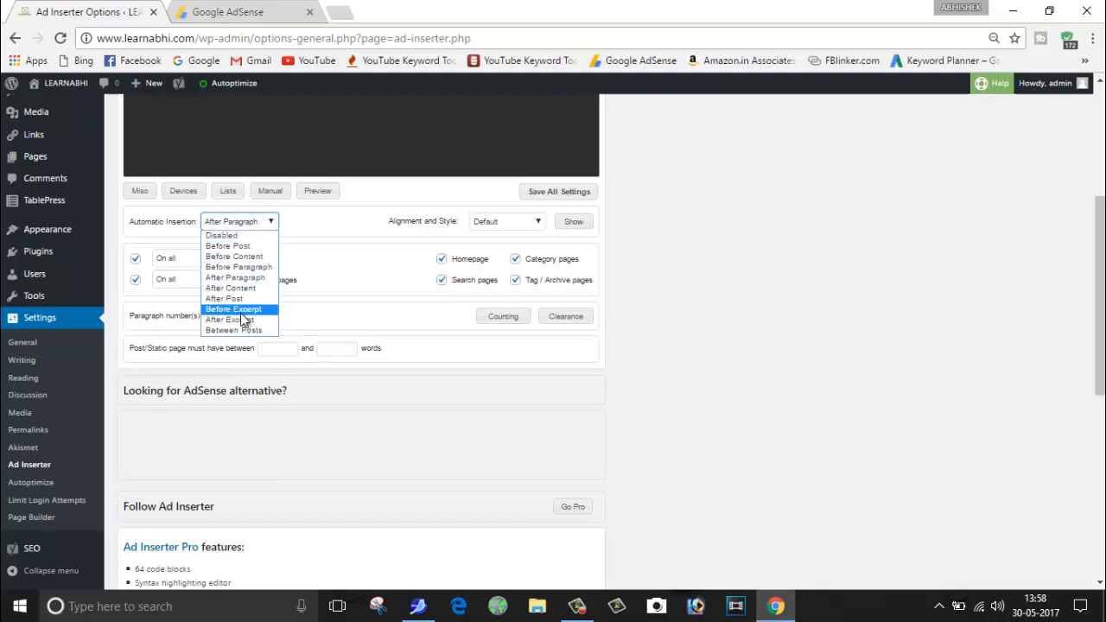
pyautogui.moveTo(233, 330)
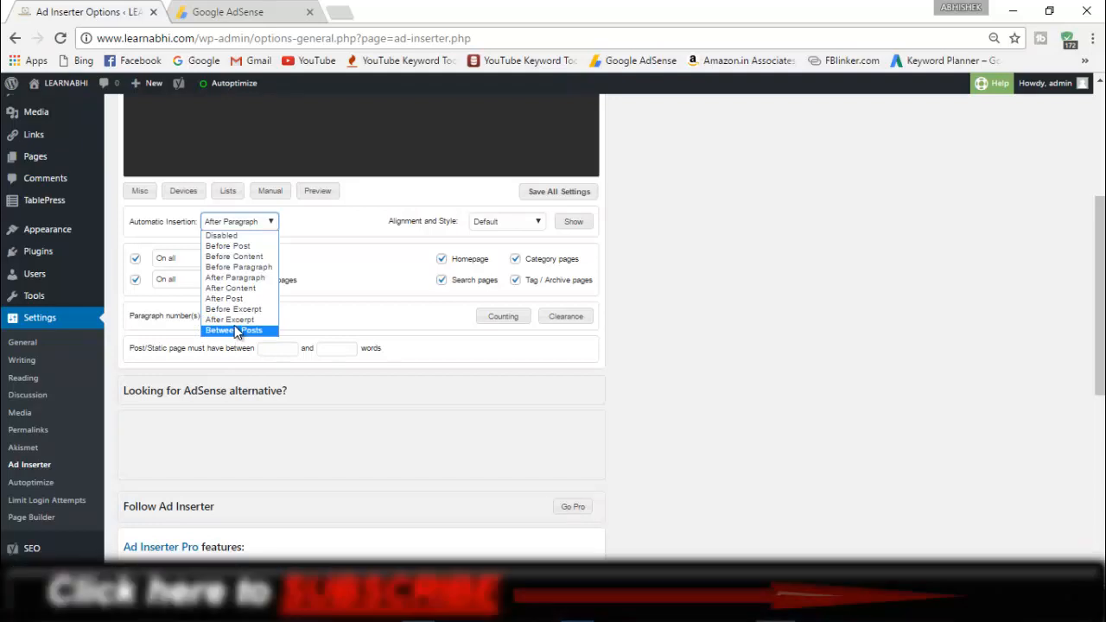
pyautogui.moveTo(256, 256)
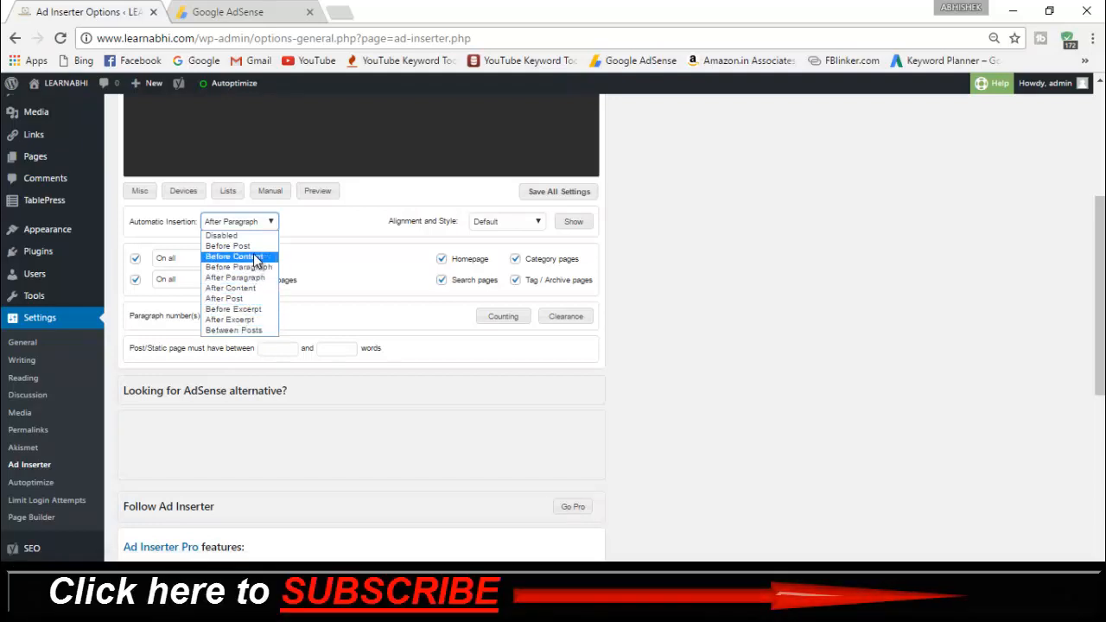
pyautogui.moveTo(250, 277)
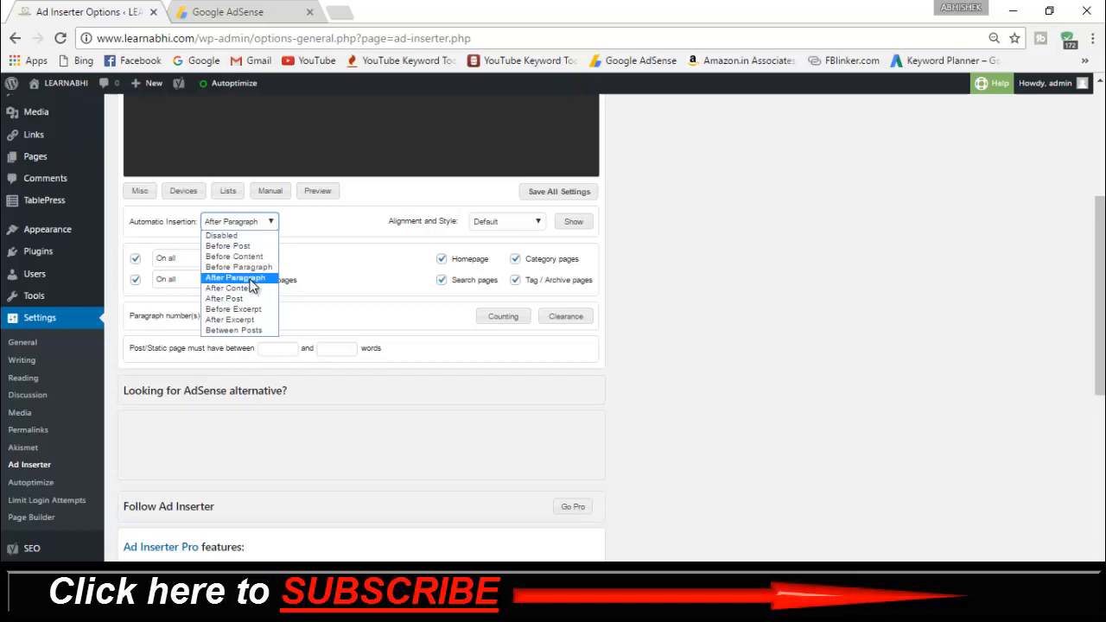
pyautogui.click(239, 277)
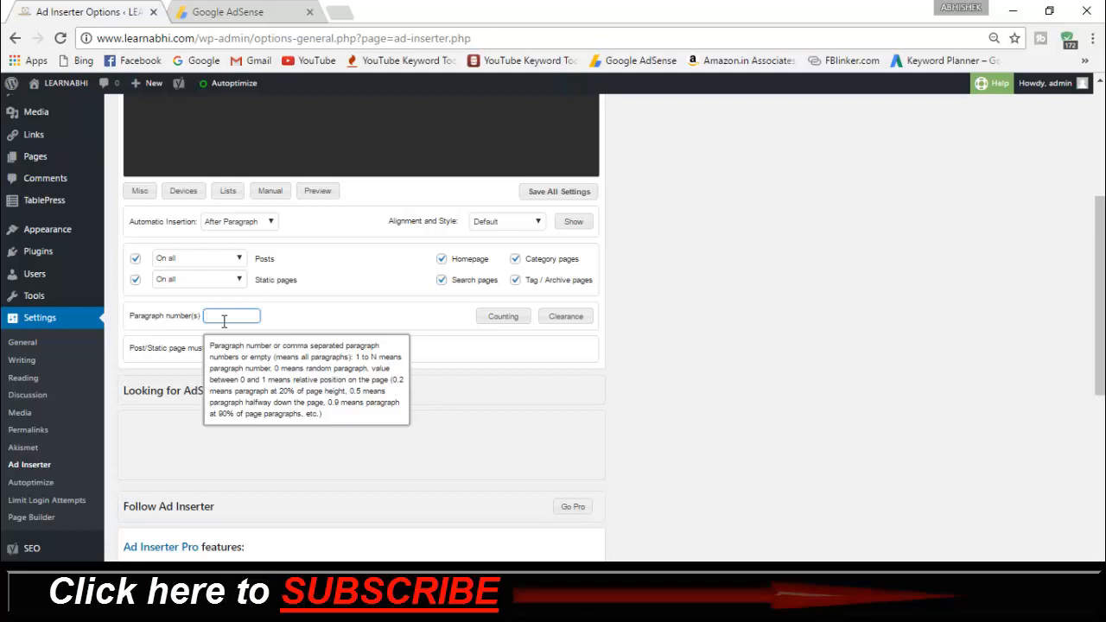
# Step: Enter 3 as Block 1's paragraph number for insertion
pyautogui.write('3')
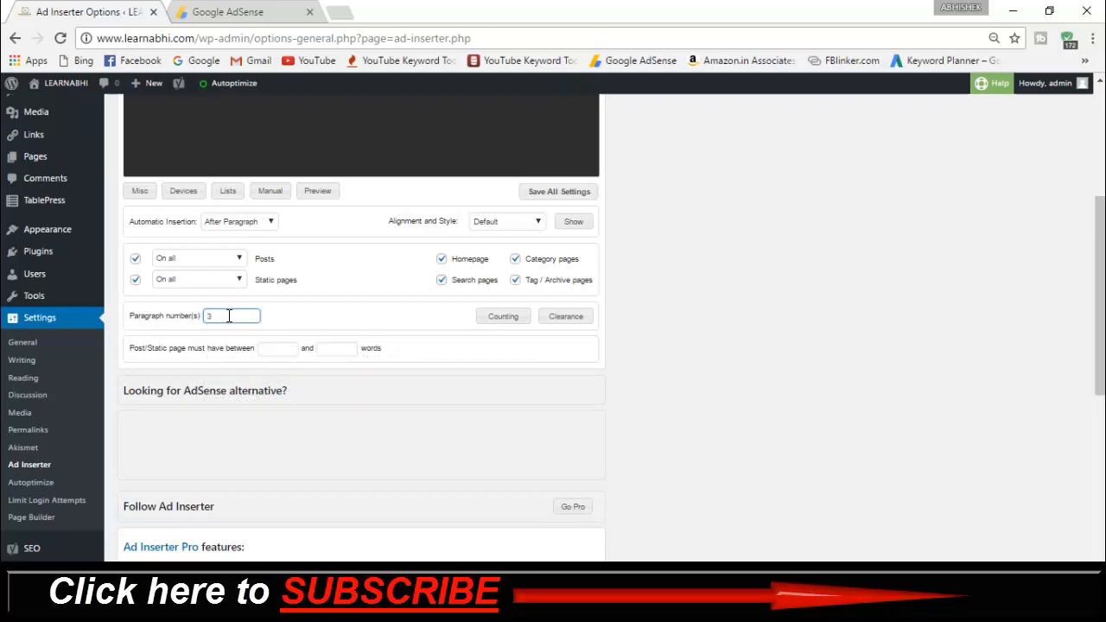
pyautogui.moveTo(231, 316)
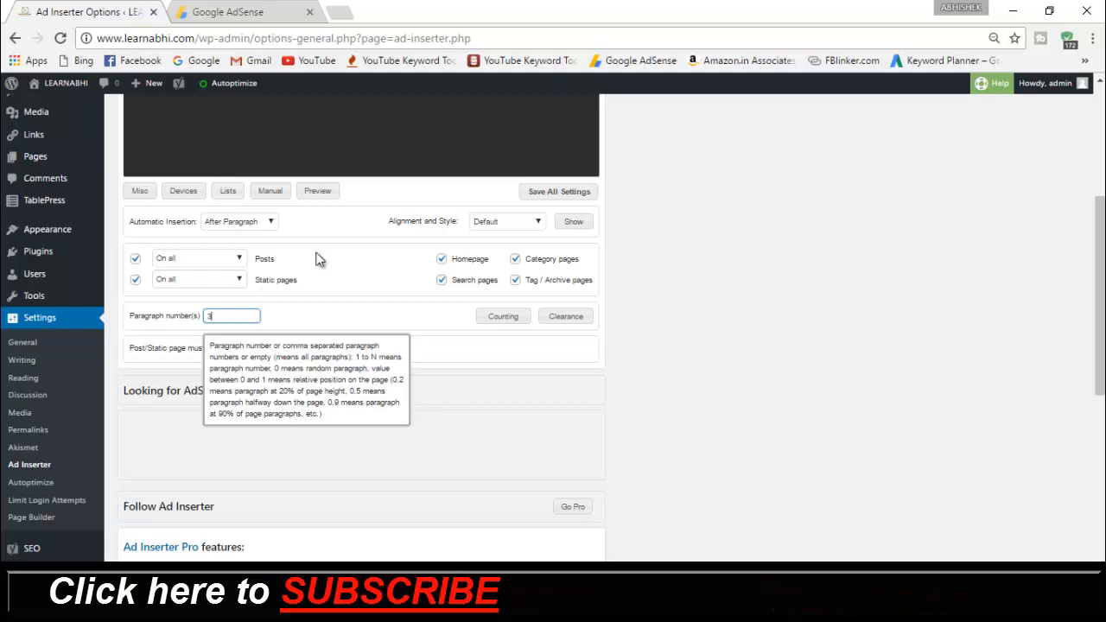
pyautogui.moveTo(700, 266)
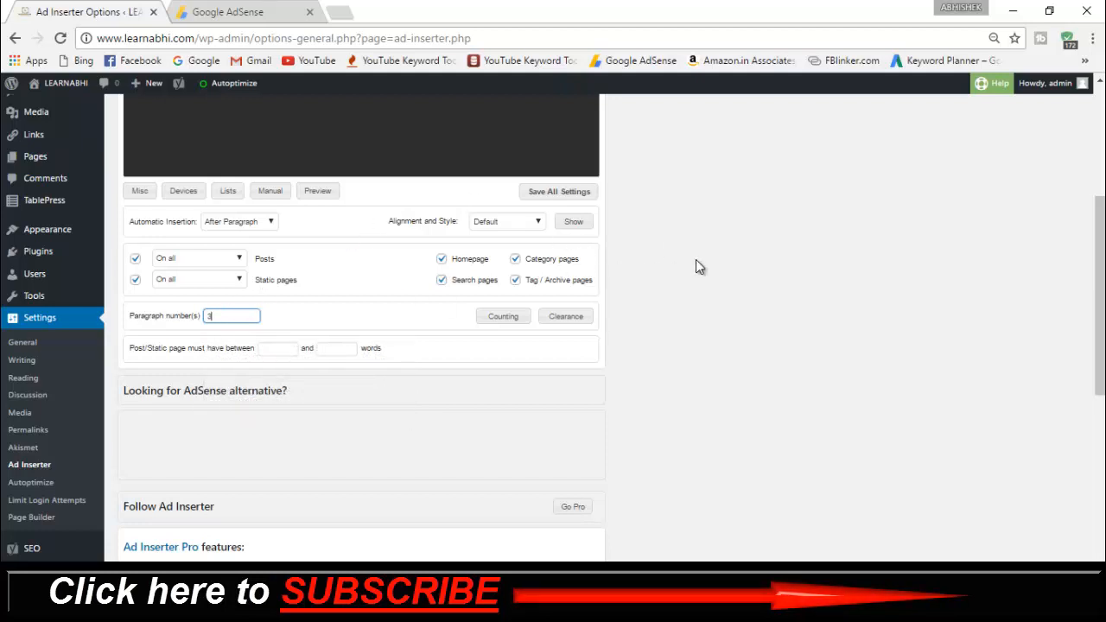
pyautogui.scroll(3)
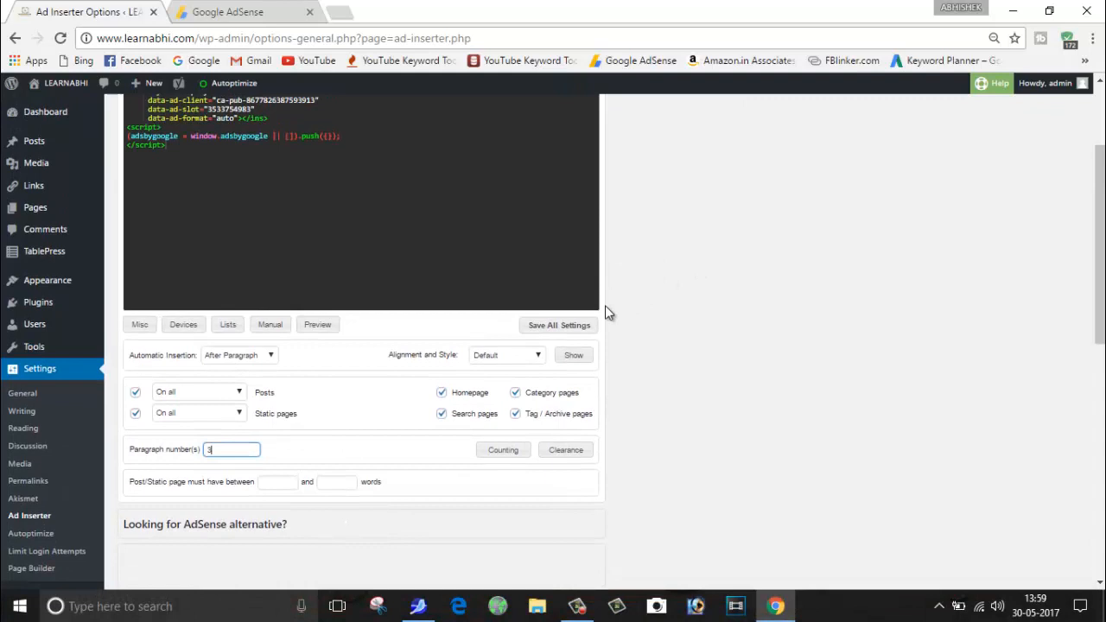
pyautogui.moveTo(561, 330)
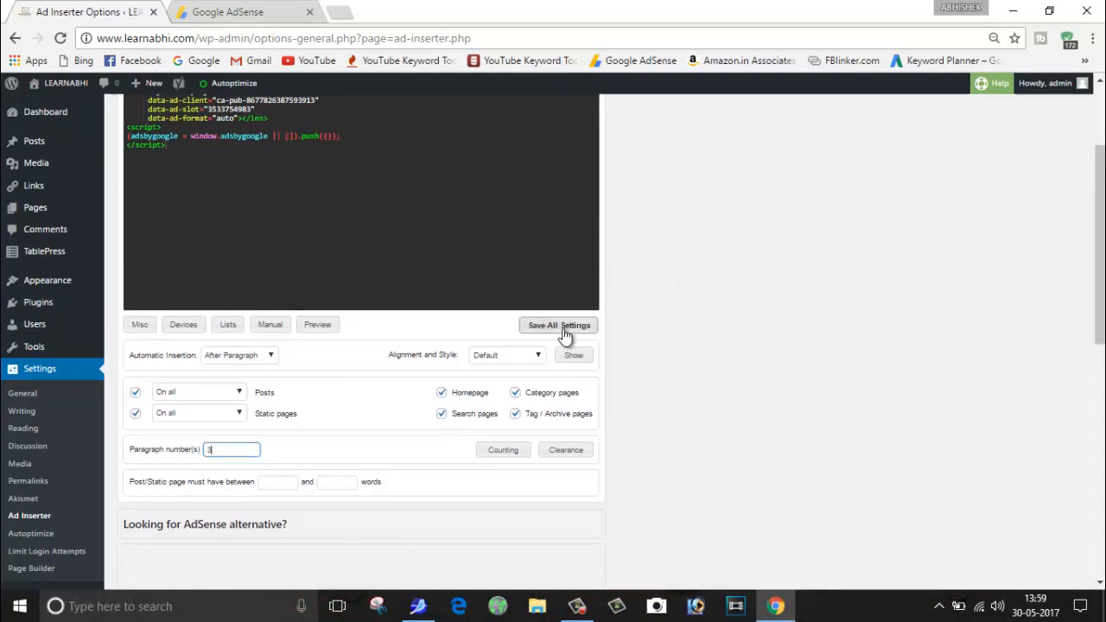
pyautogui.moveTo(317, 325)
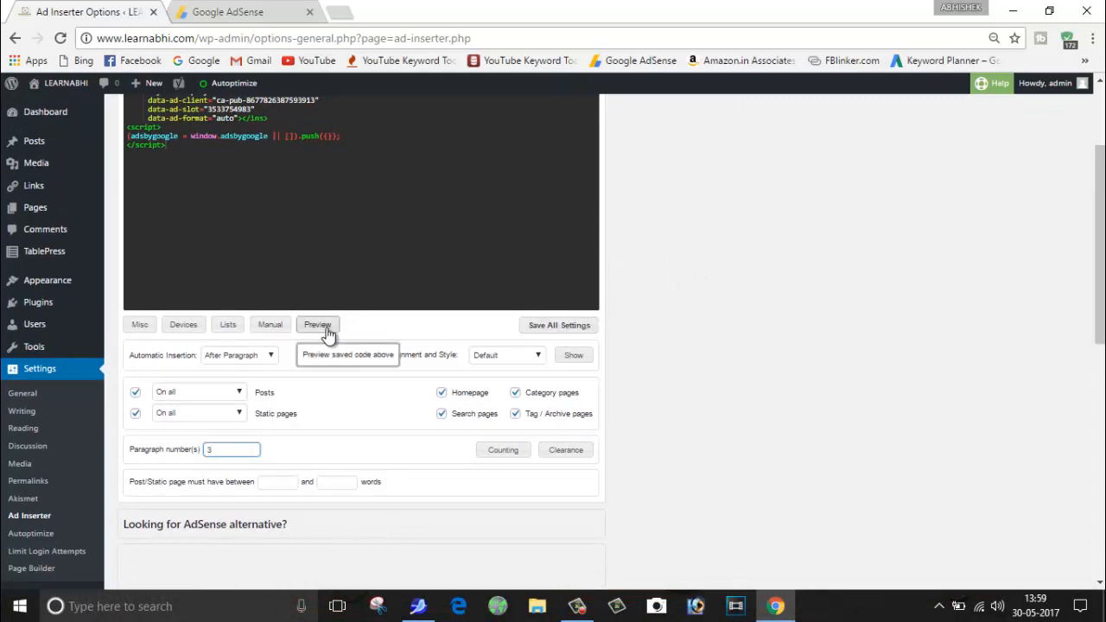
# Step: Preview Block 1's ad code, close the preview, and Save All Settings
pyautogui.click(317, 324)
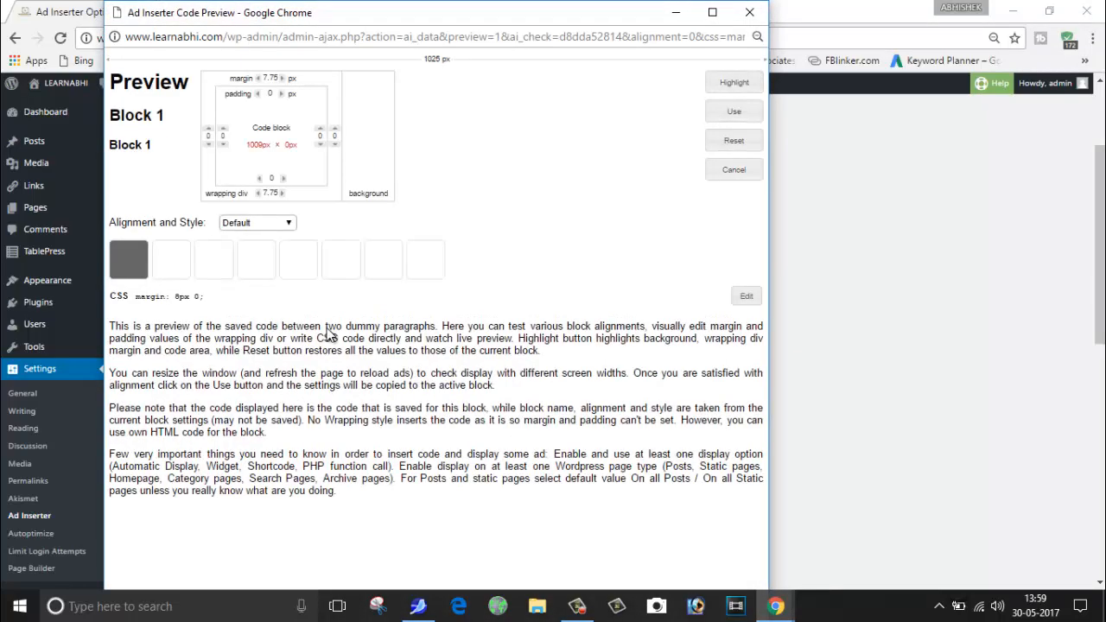
pyautogui.moveTo(279, 158)
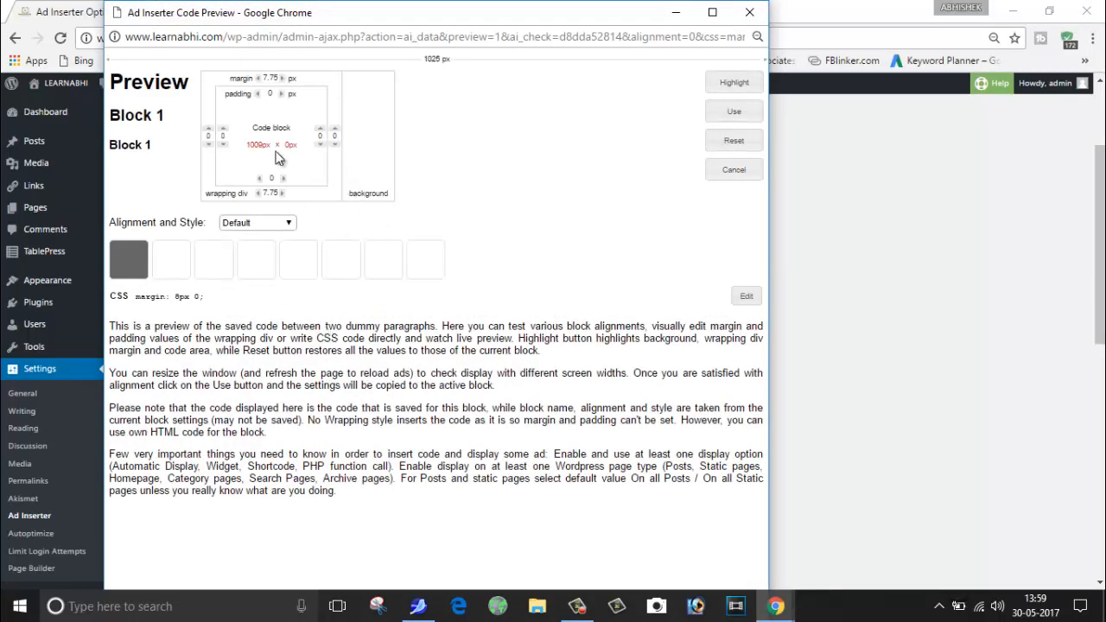
pyautogui.moveTo(500, 214)
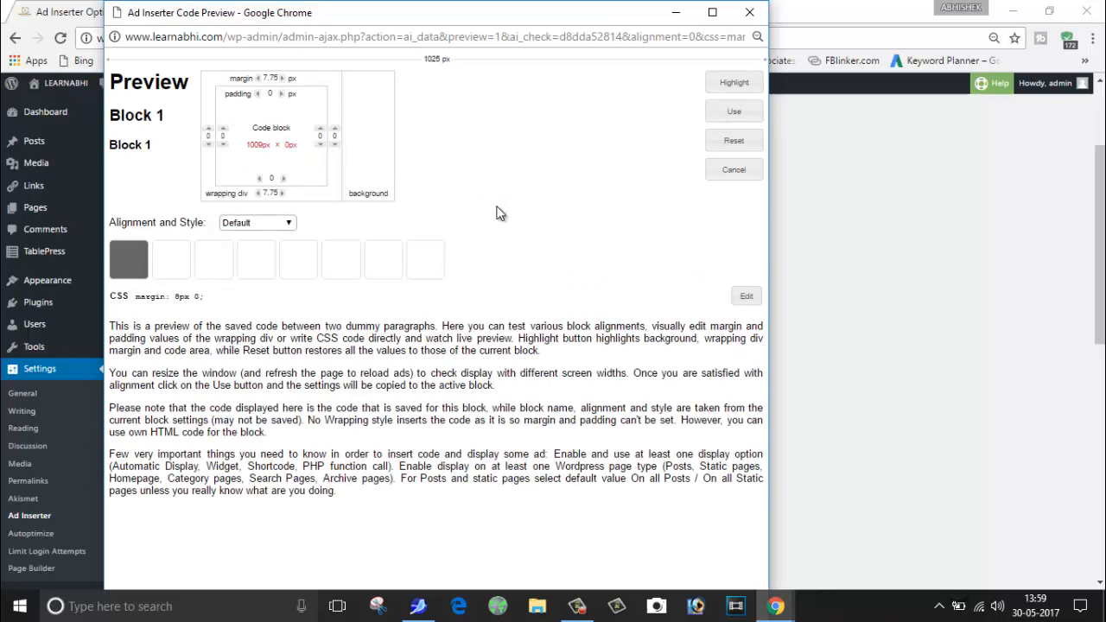
pyautogui.click(748, 12)
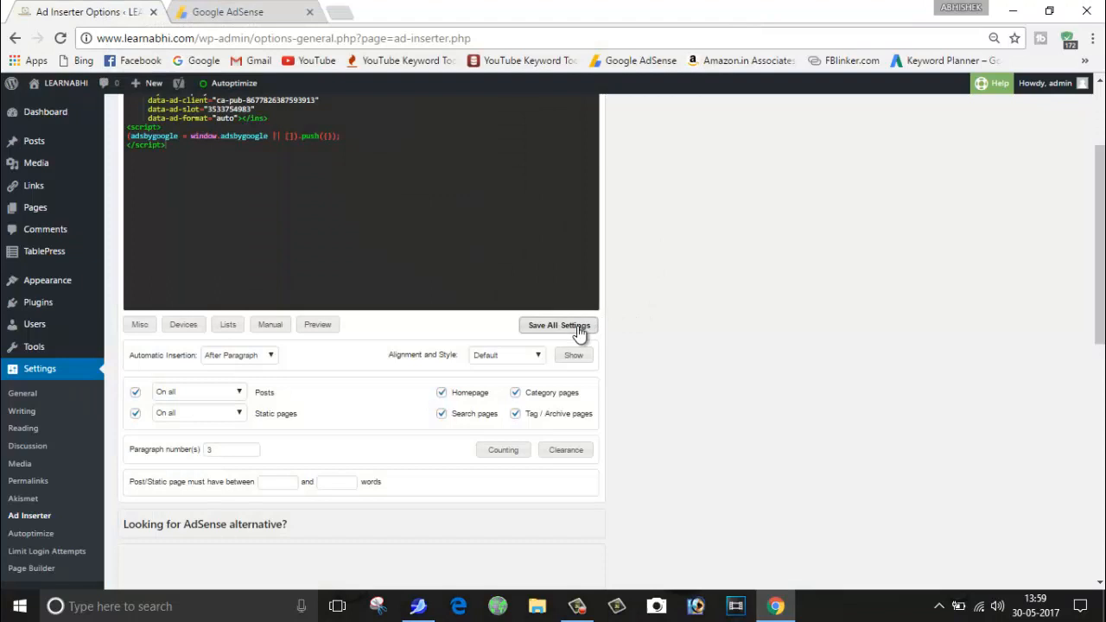
pyautogui.click(558, 325)
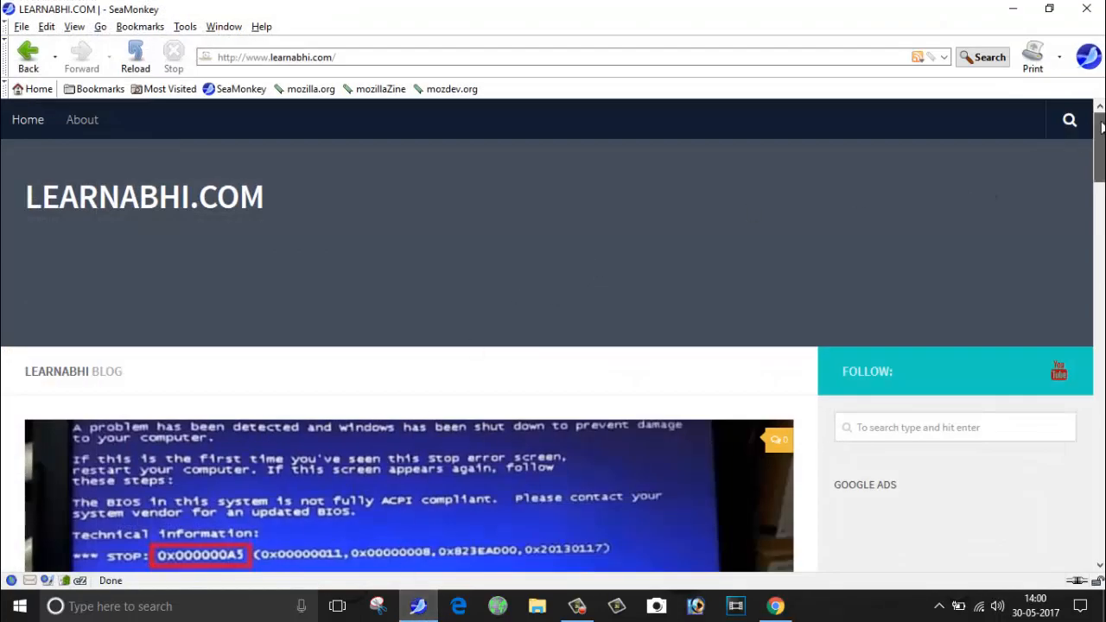
# Step: Open the '0X000000A5 blue screen error. How to fix' post from the home page
pyautogui.scroll(-3)
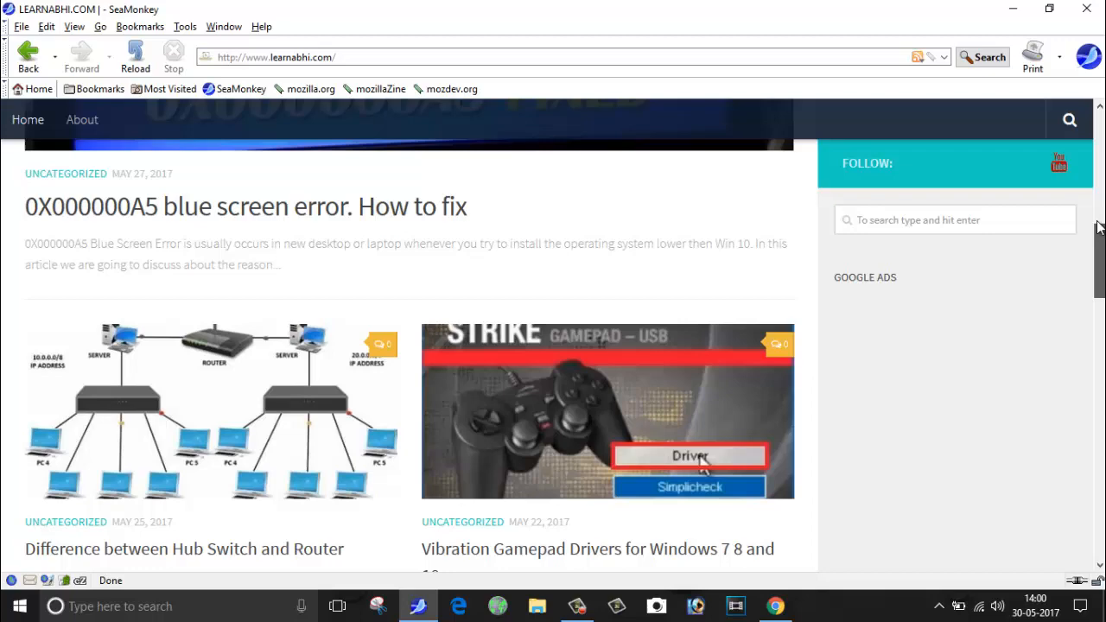
pyautogui.scroll(3)
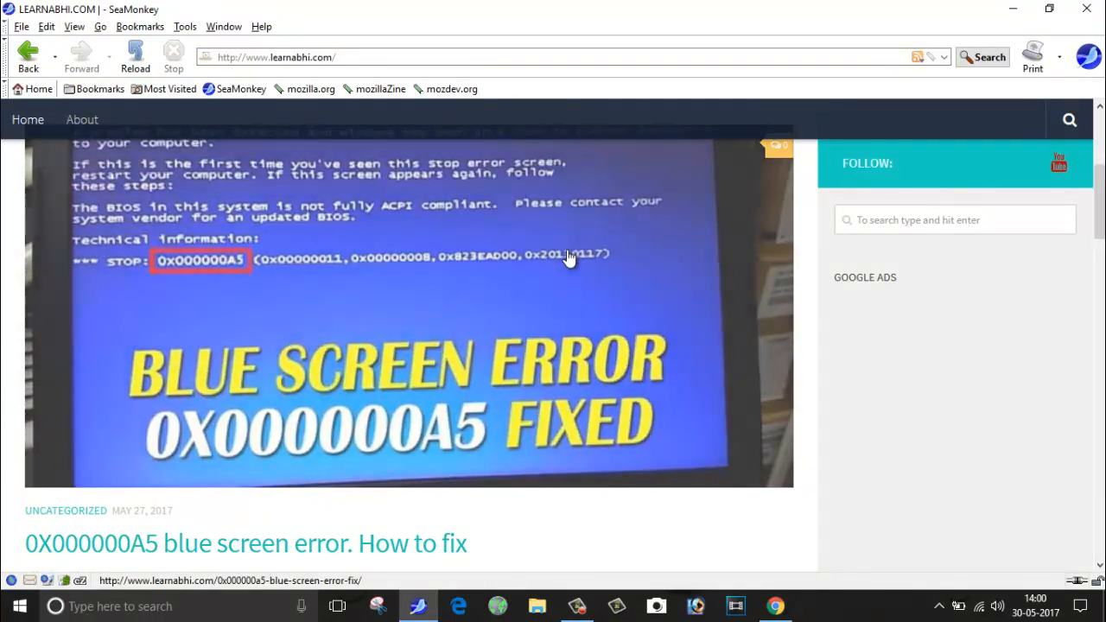
pyautogui.click(246, 542)
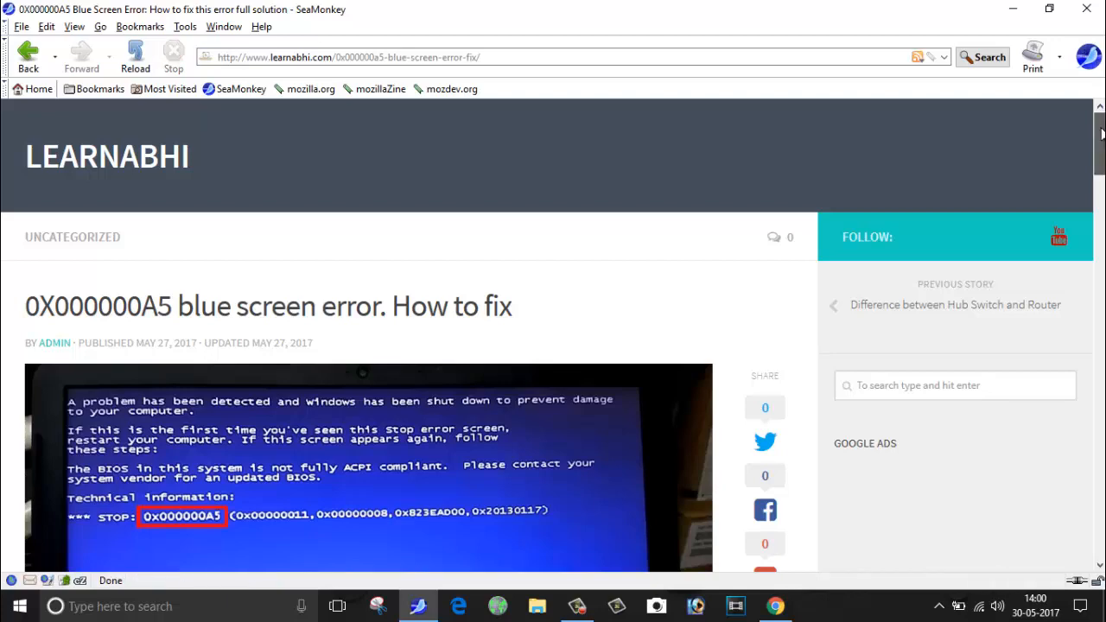
# Step: Scroll down the blog post until the yellow ad slot after paragraph 3 appears
pyautogui.scroll(-3)
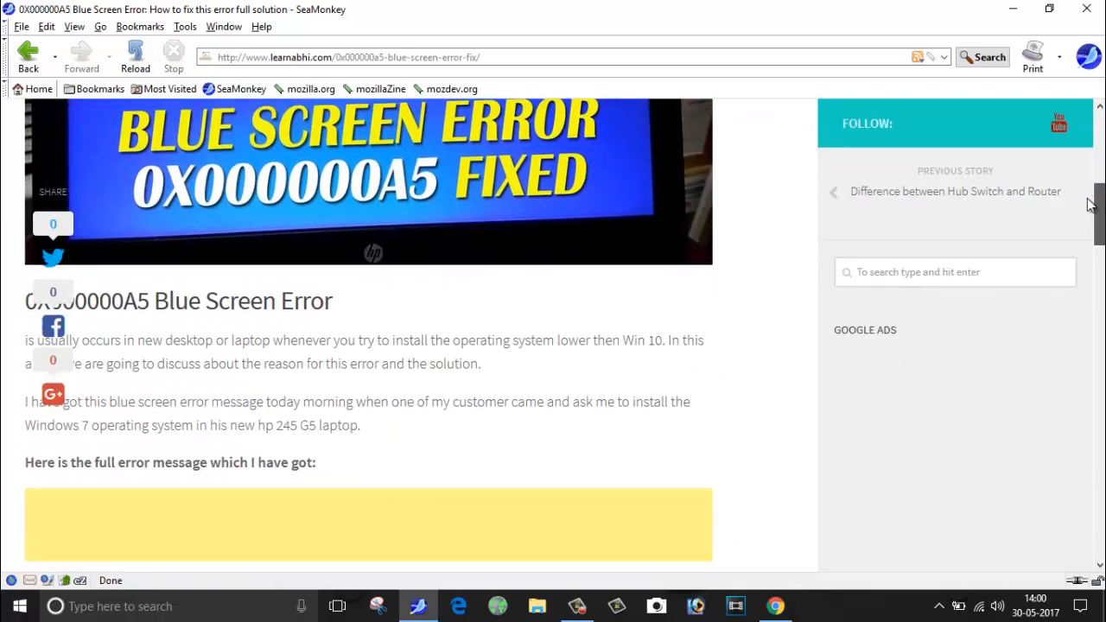
pyautogui.scroll(-3)
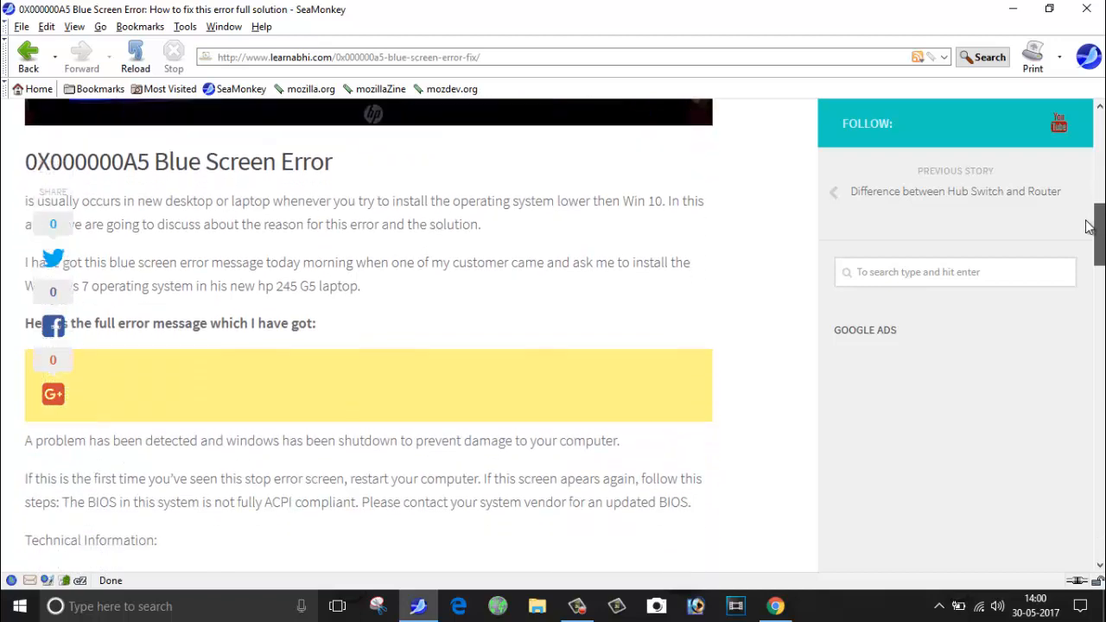
pyautogui.scroll(-3)
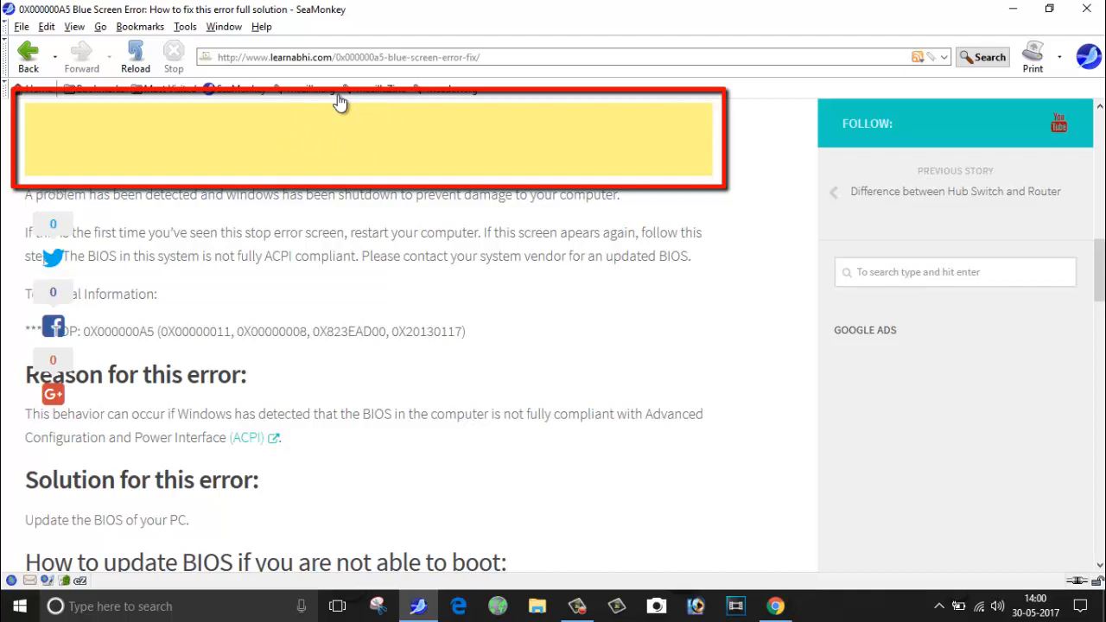
pyautogui.moveTo(328, 156)
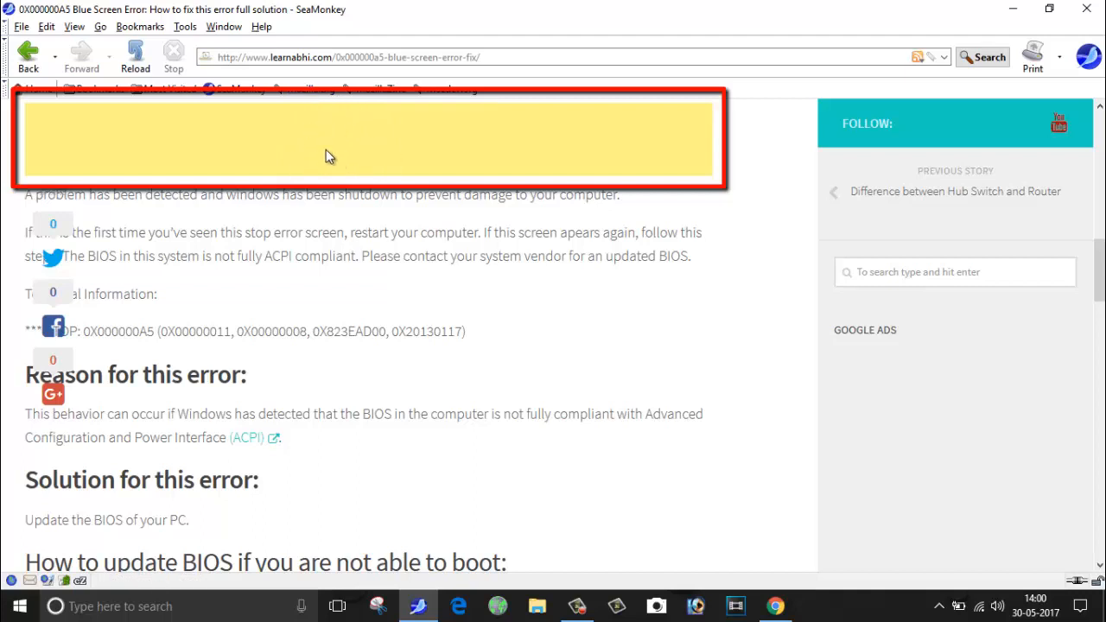
pyautogui.moveTo(319, 157)
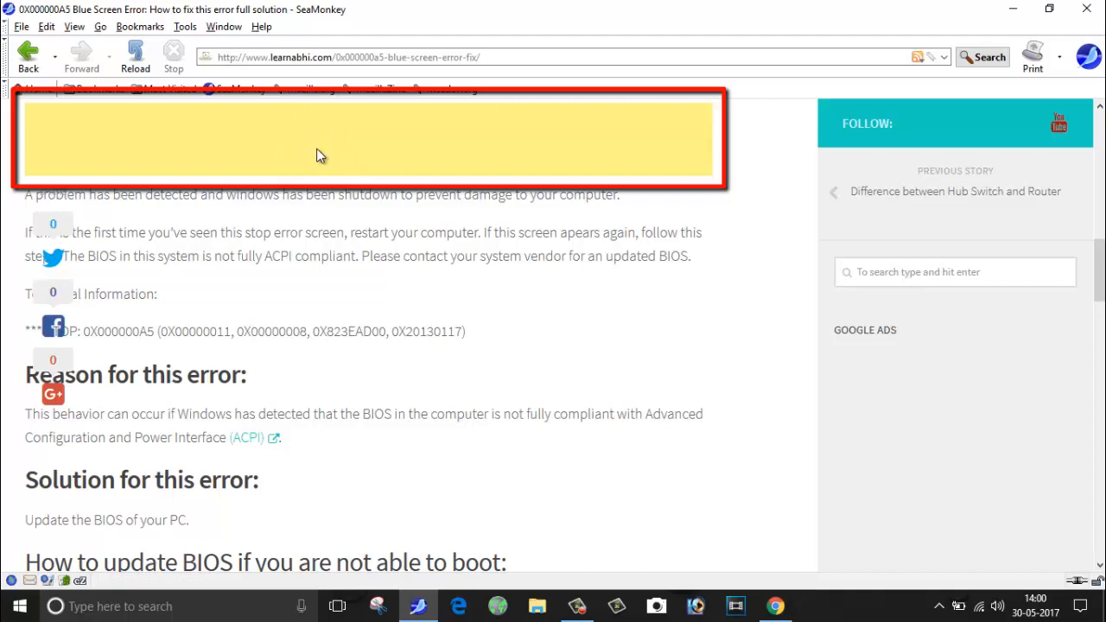